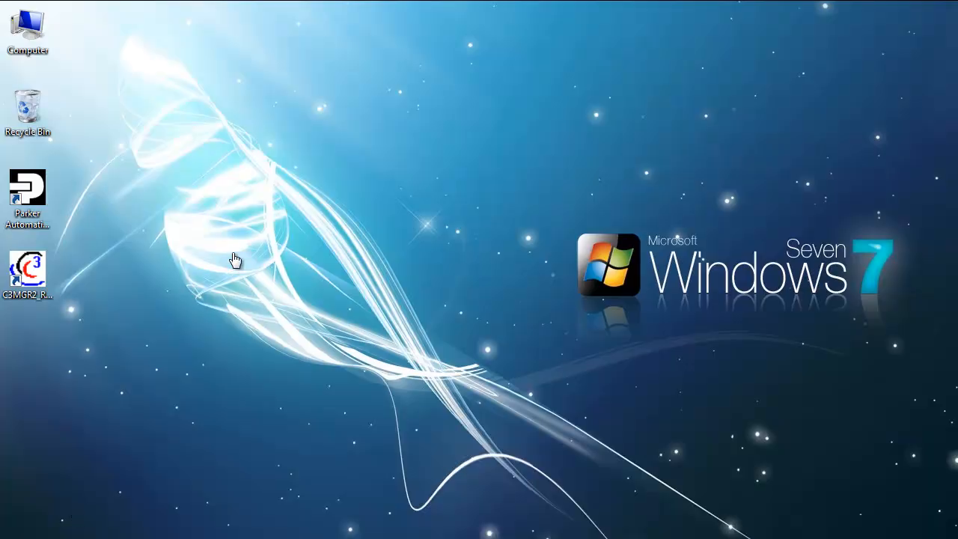
- Navigate the browser to the Parker FAQ site's PAC category and its Quick Start article
double_click(27, 189)
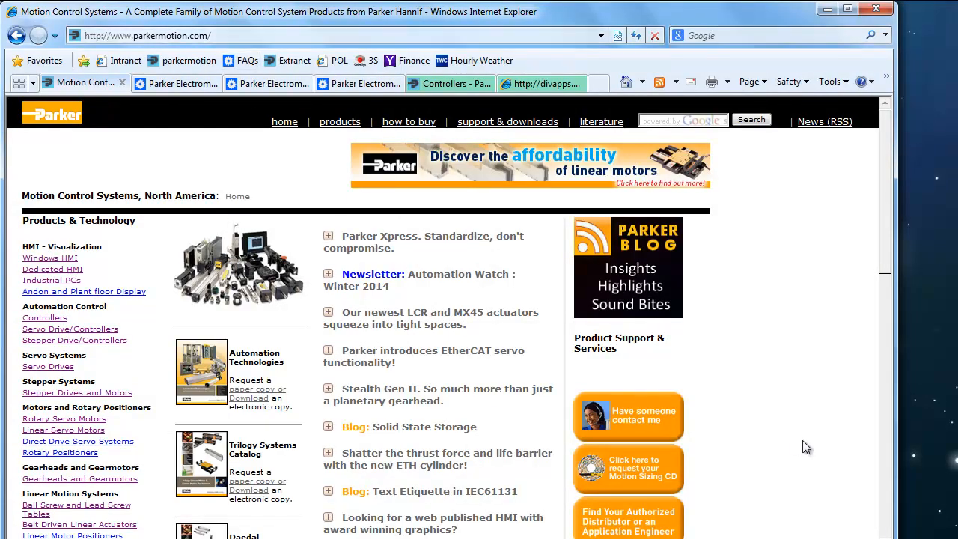
scroll(down, 3)
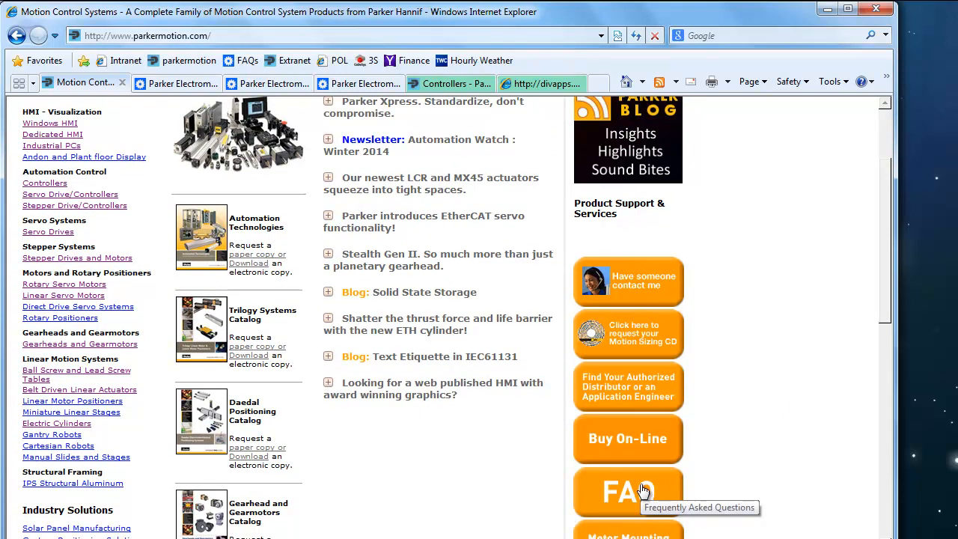
mouse_move(206, 94)
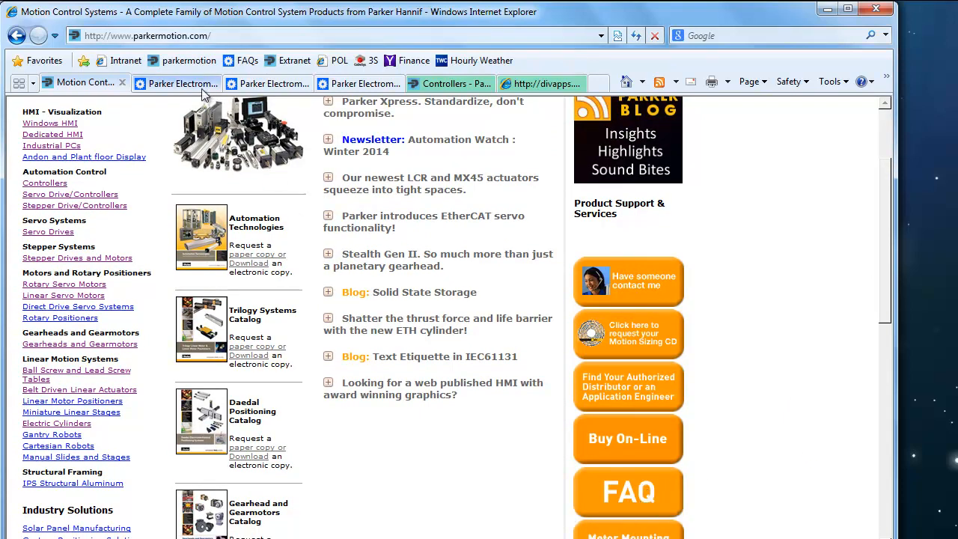
click(177, 84)
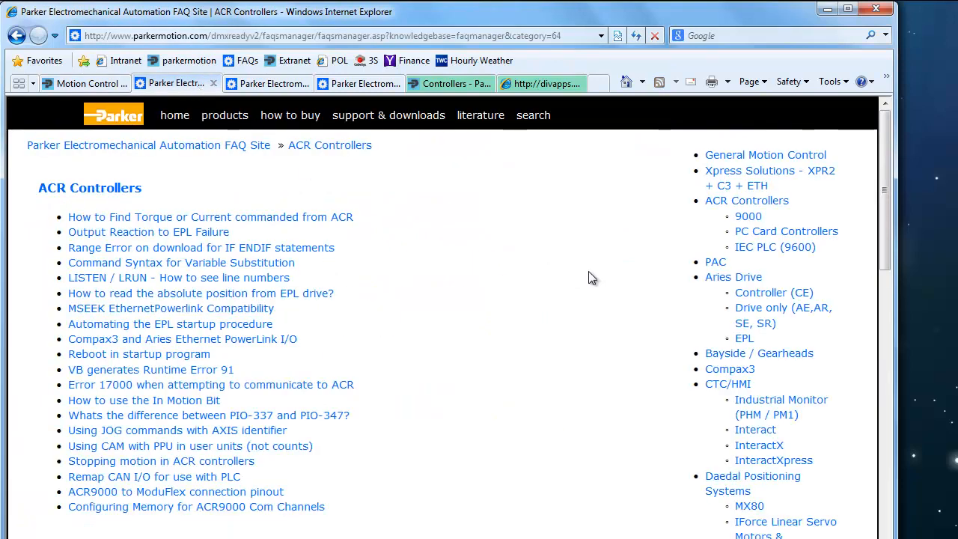
mouse_move(719, 267)
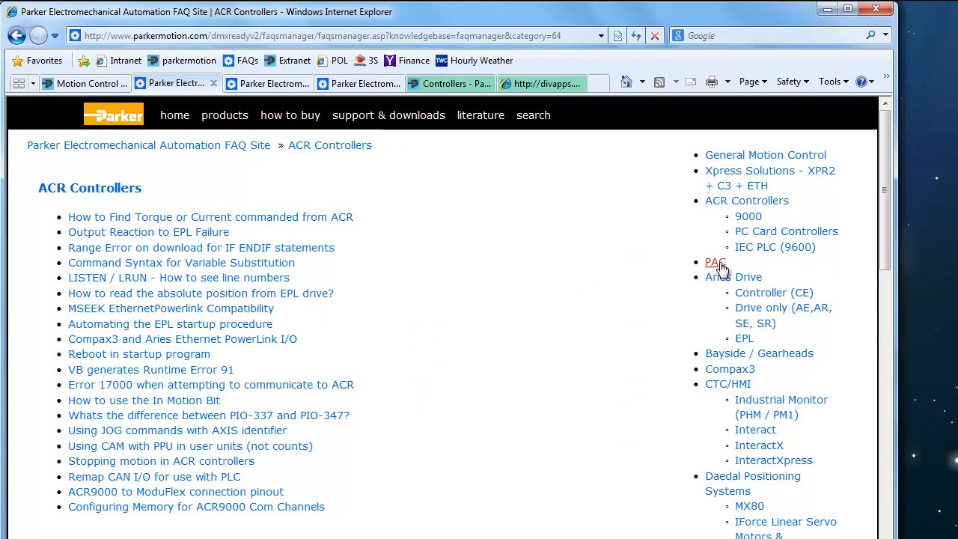
click(715, 262)
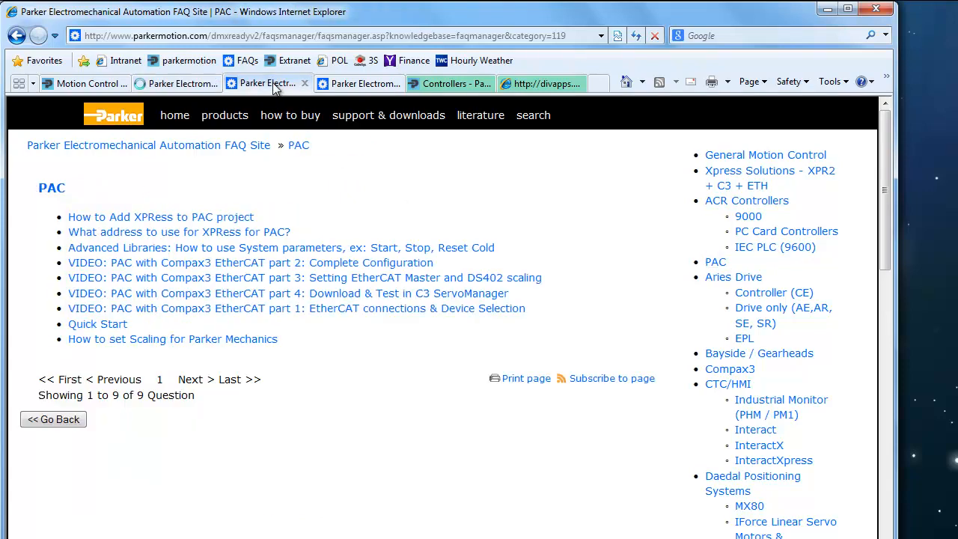
mouse_move(283, 204)
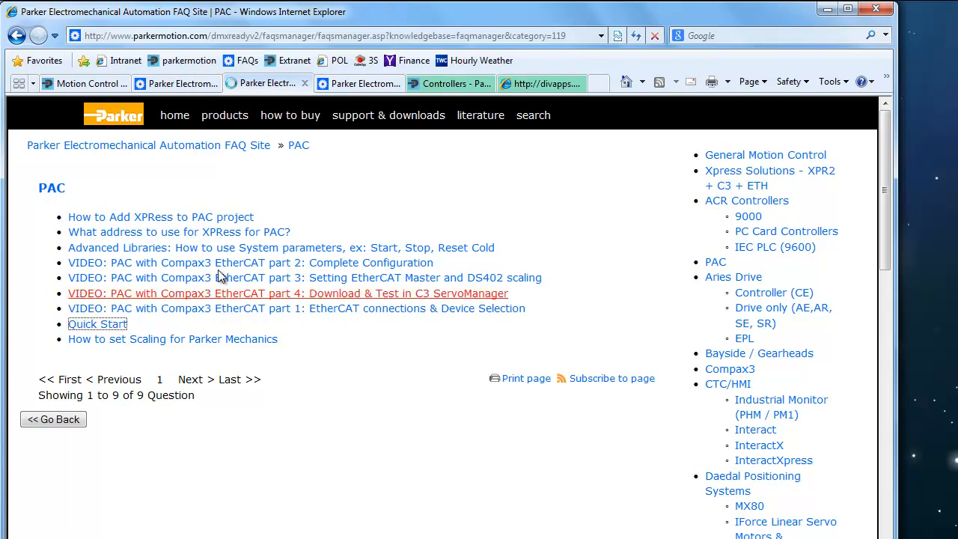
click(96, 323)
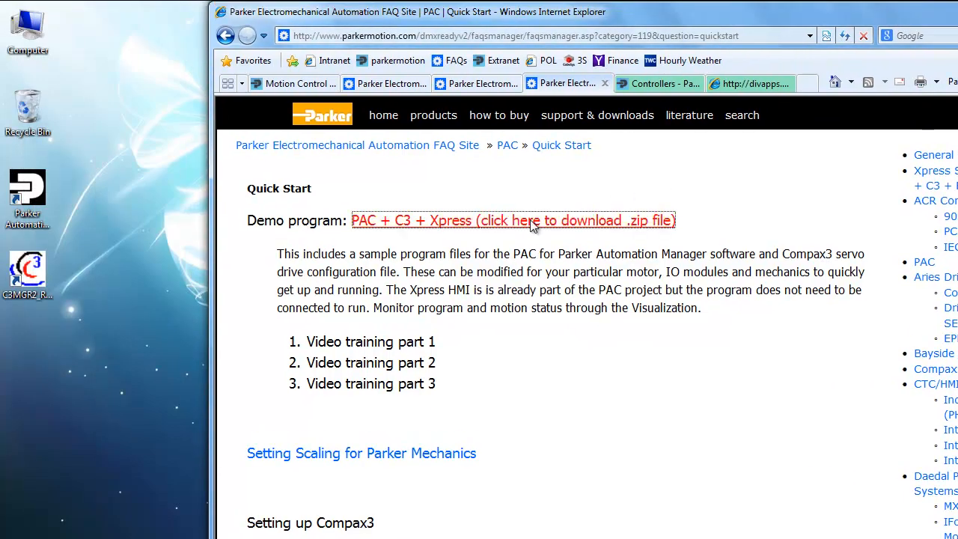
- Save the linked PAC_C3_XPR_Demo zip to the desktop via Save Target As
right_click(531, 220)
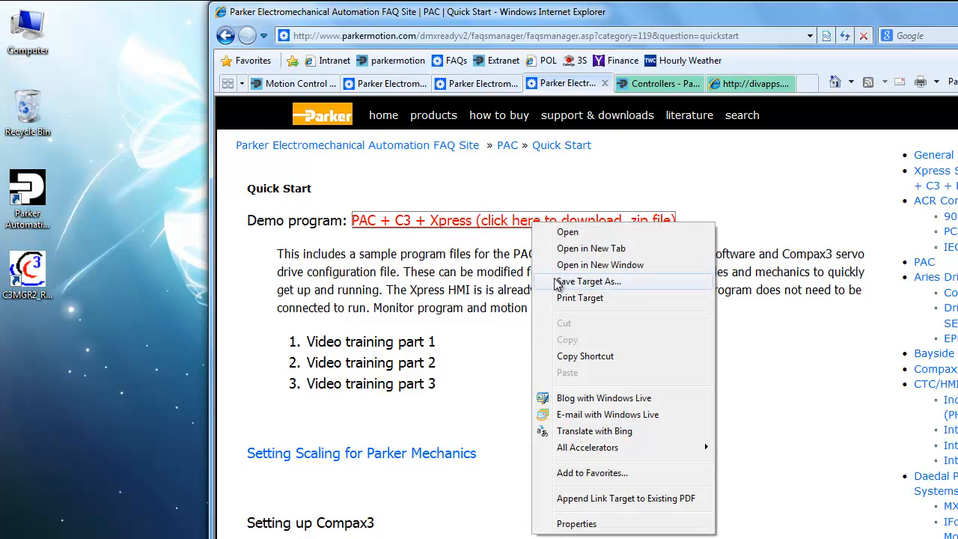
click(588, 281)
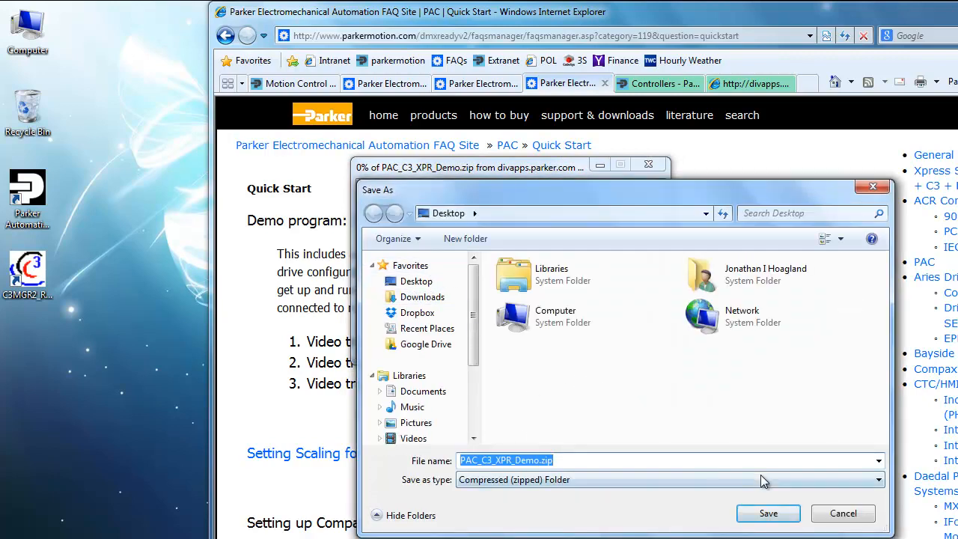
click(770, 512)
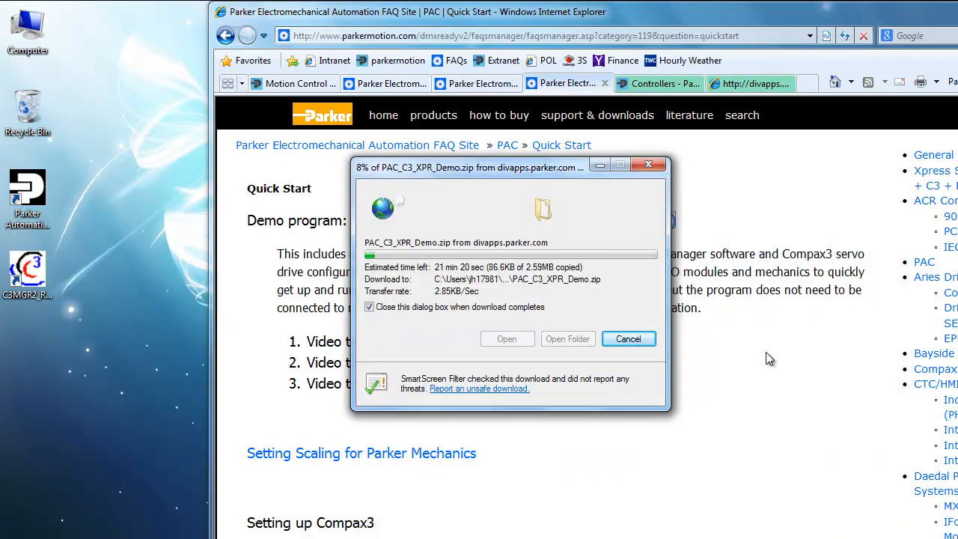
click(628, 338)
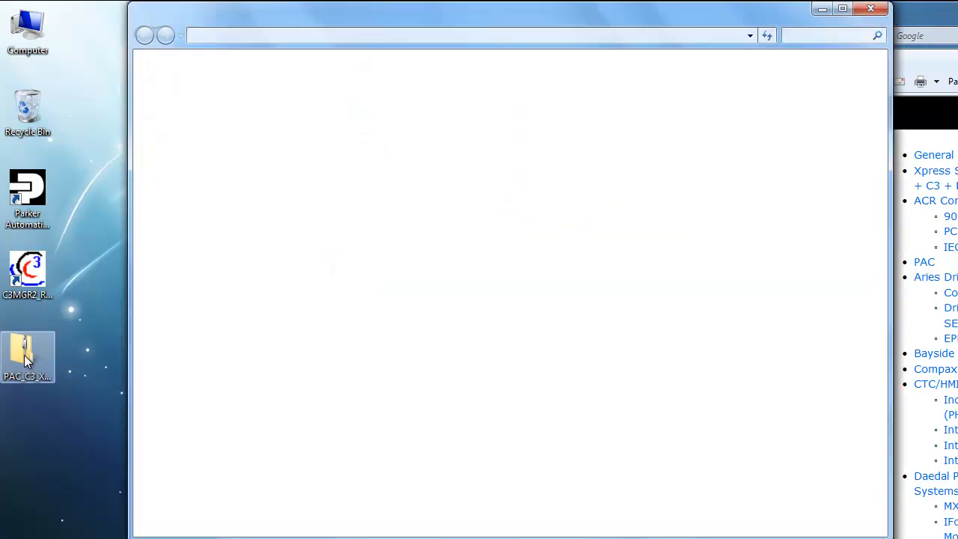
- Extract the downloaded demo zip's contents onto the desktop
double_click(27, 347)
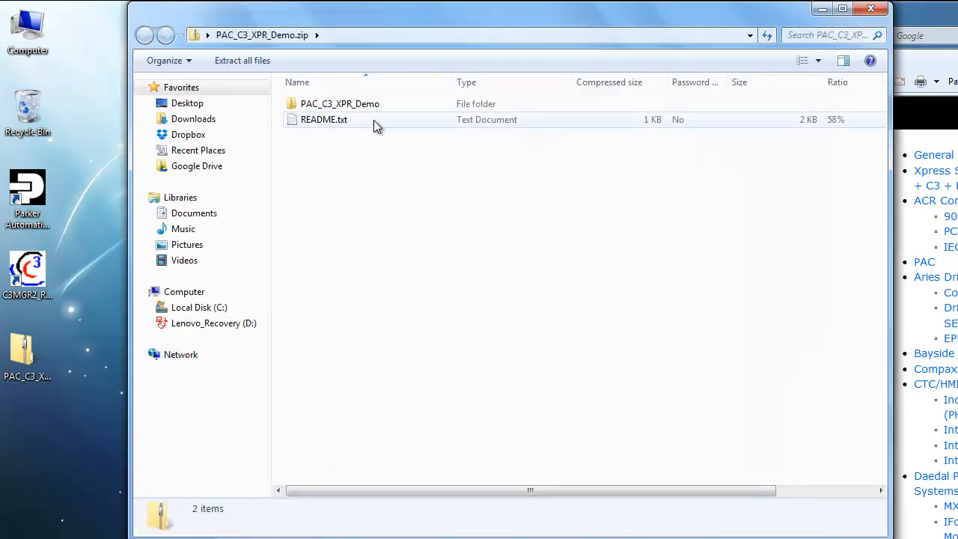
click(340, 104)
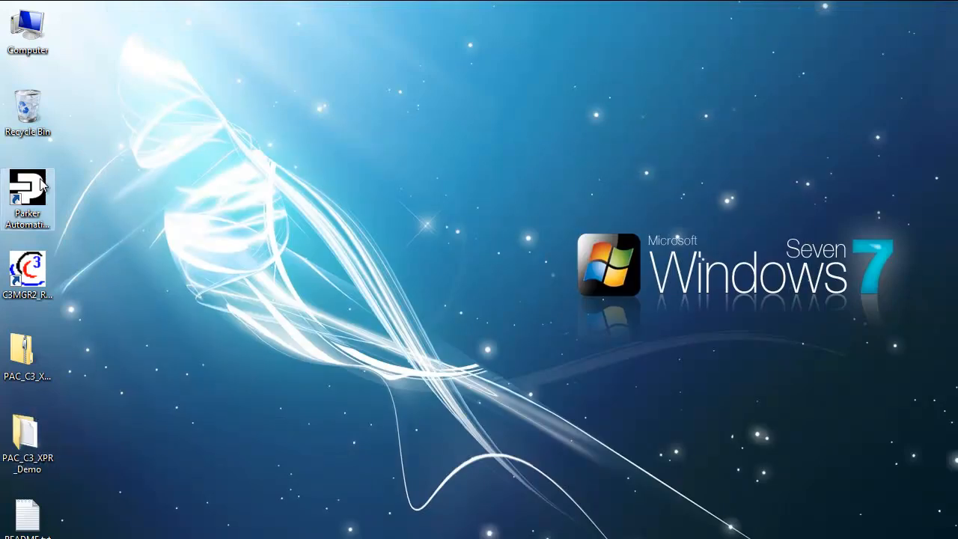
- Launch Parker Automation Manager and open PAC_C3_XPR_sample.project from Desktop > PAC_C3_XPR_Demo > PAC project files
double_click(27, 191)
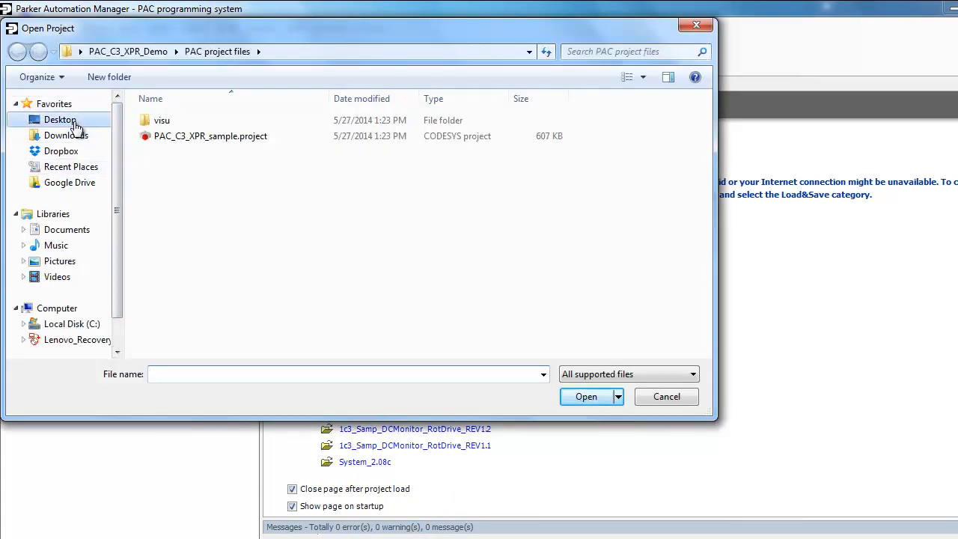
click(60, 120)
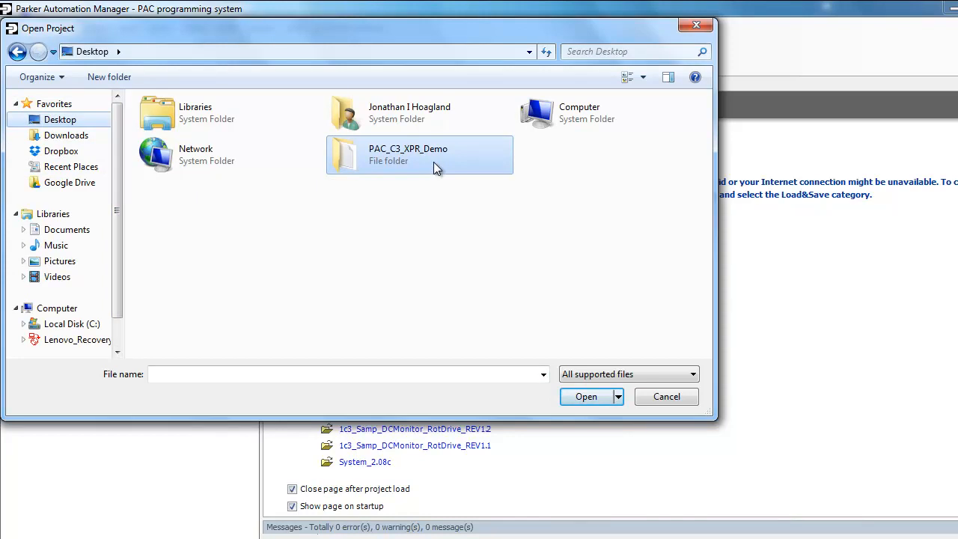
double_click(407, 154)
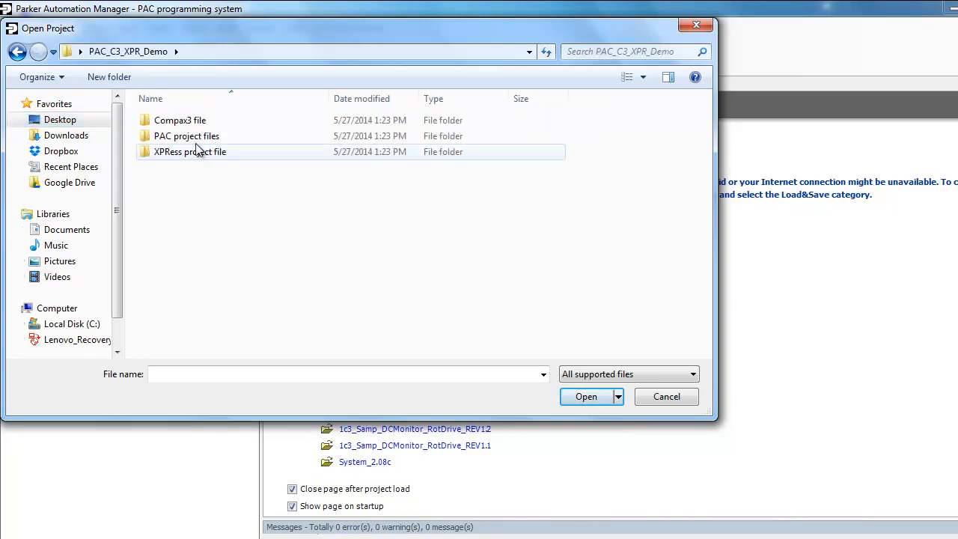
double_click(185, 135)
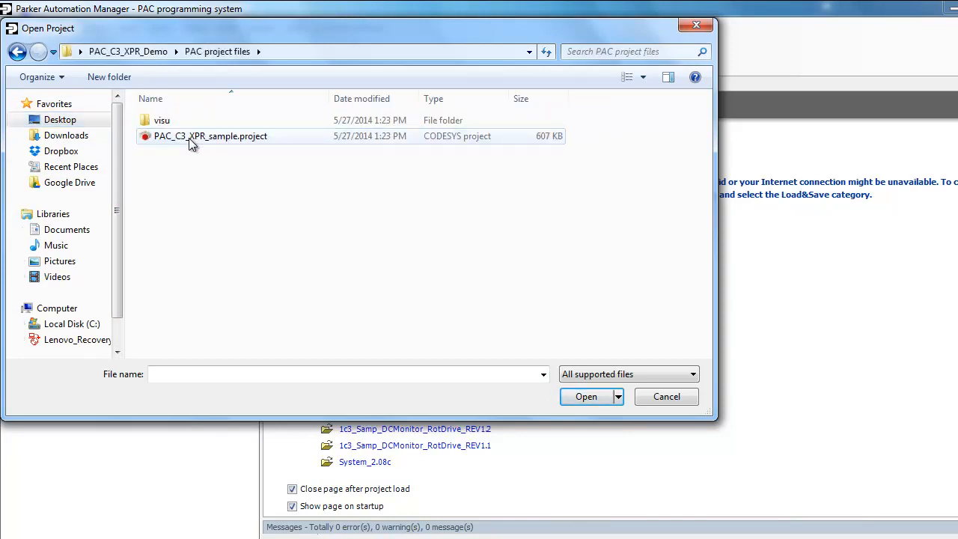
click(210, 135)
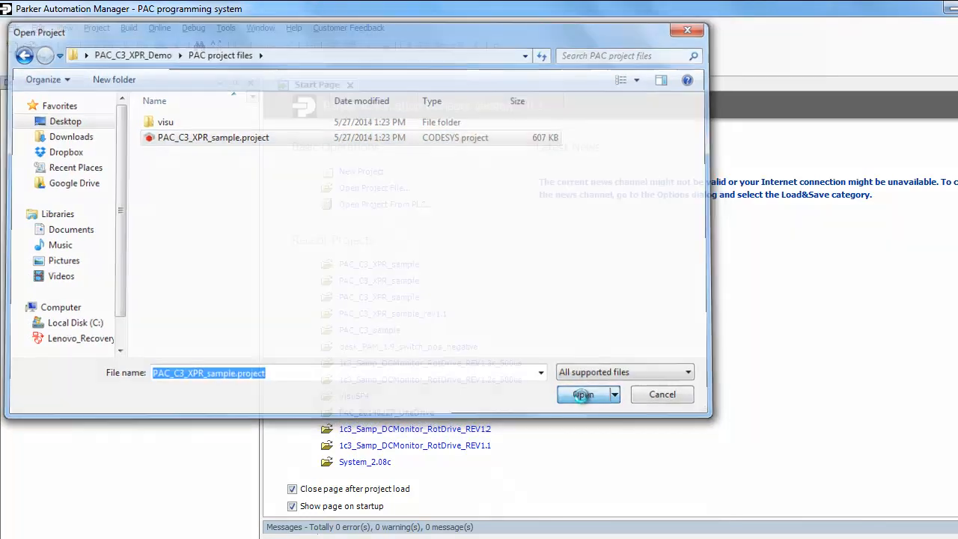
click(581, 394)
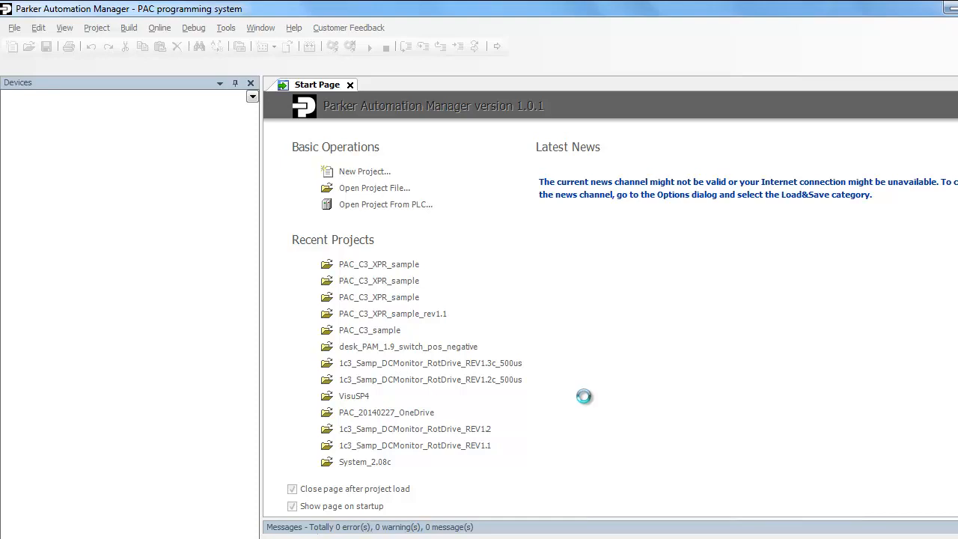
mouse_move(820, 188)
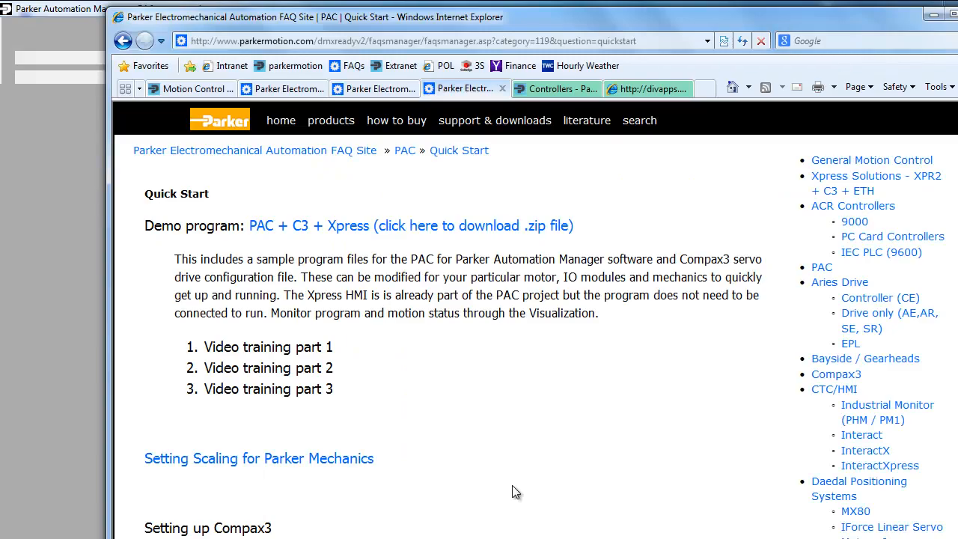
scroll(down, 3)
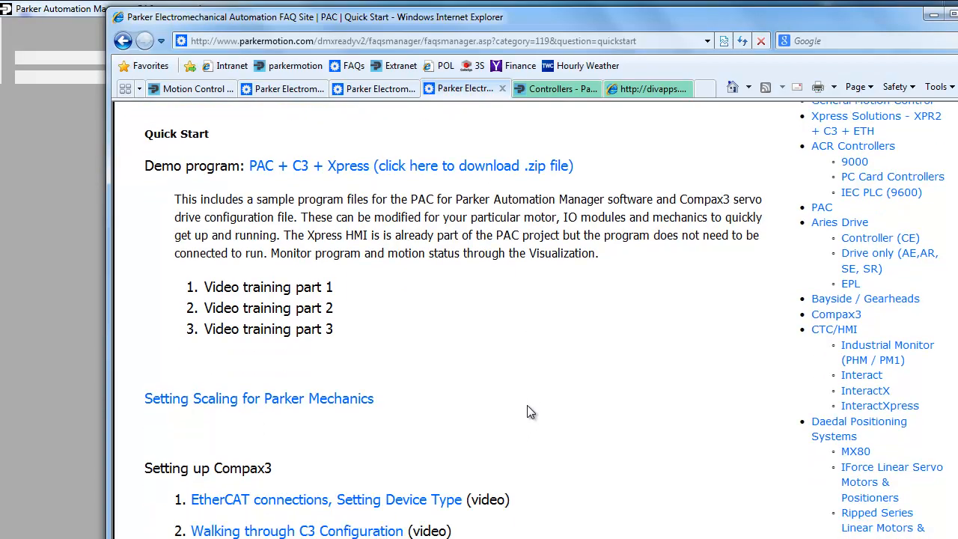
scroll(down, 3)
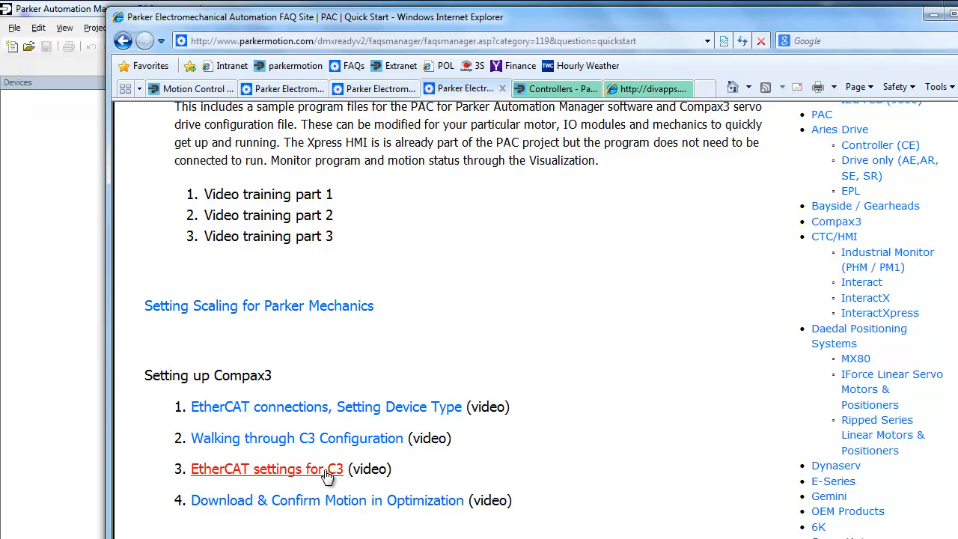
mouse_move(288, 521)
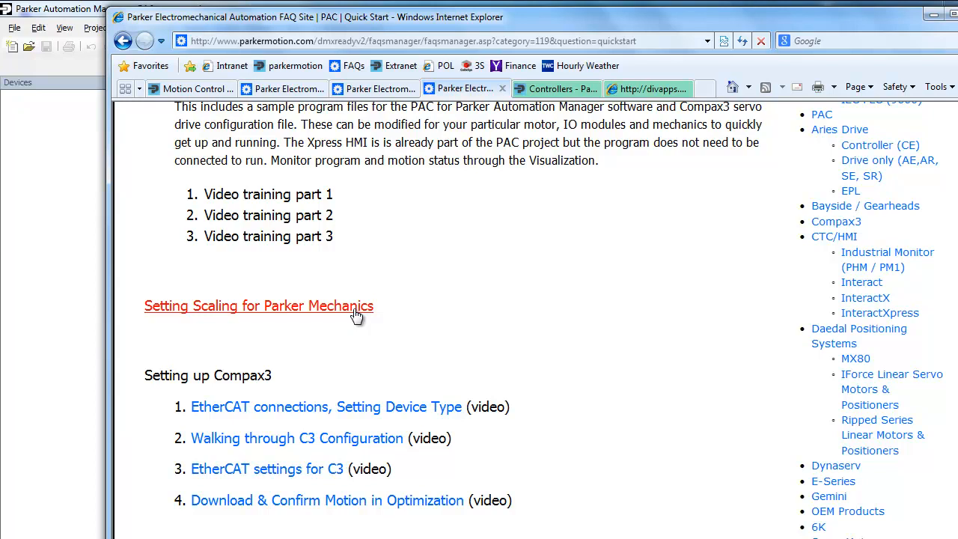
scroll(down, 3)
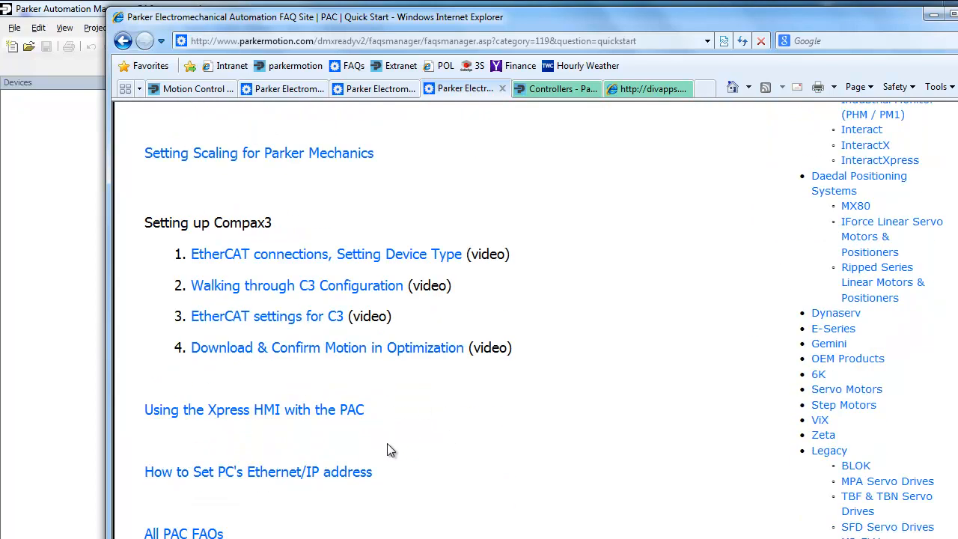
mouse_move(368, 428)
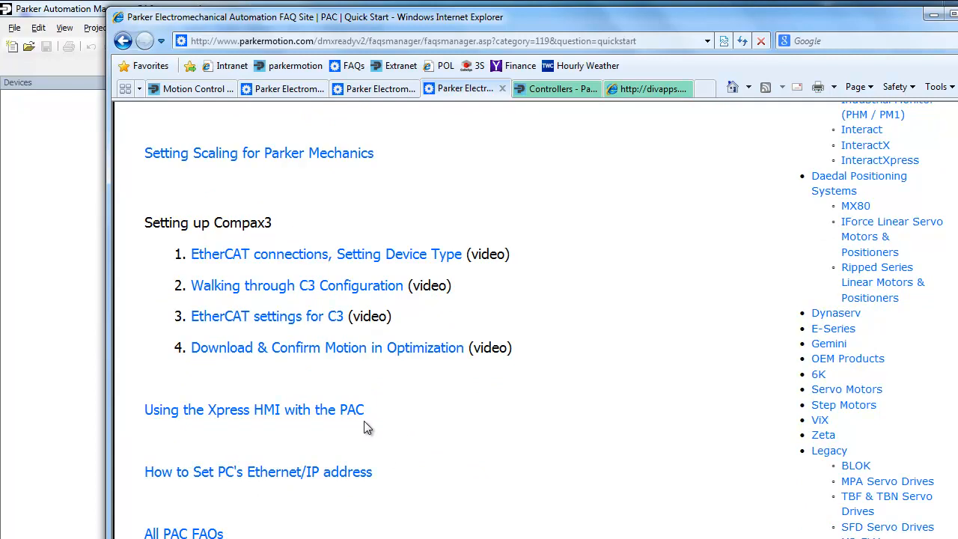
mouse_move(785, 128)
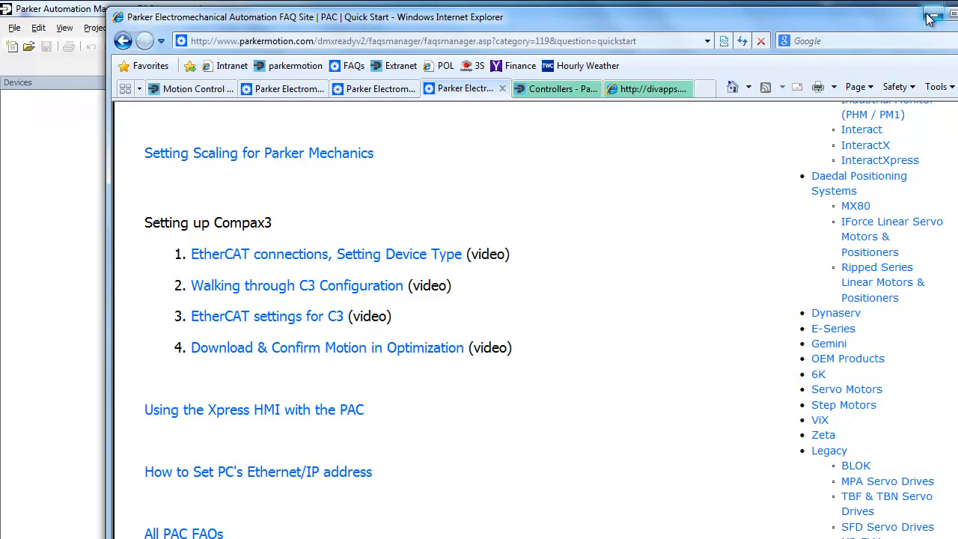
mouse_move(934, 15)
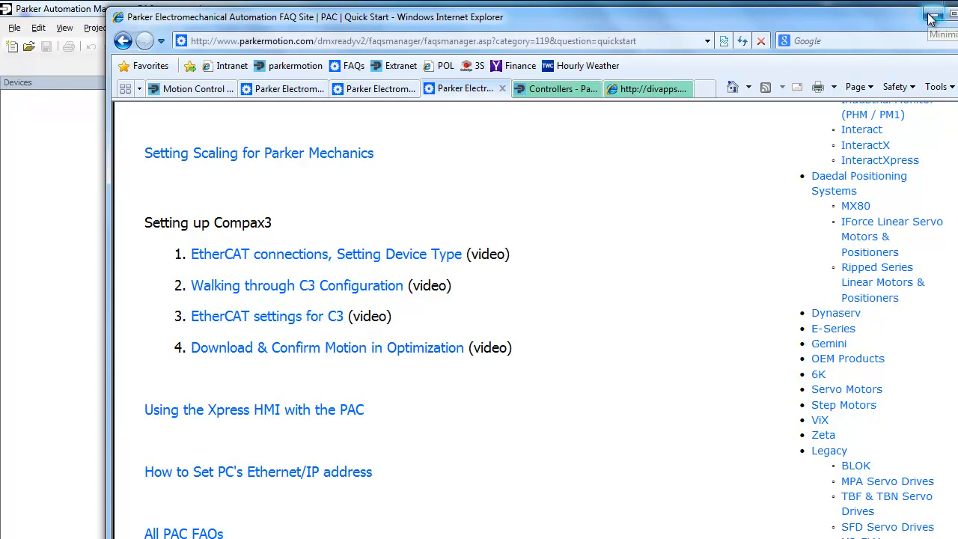
- Close the browser and highlight the PAC default address 192.168.10.50 in the README's PAC NOTES
click(932, 14)
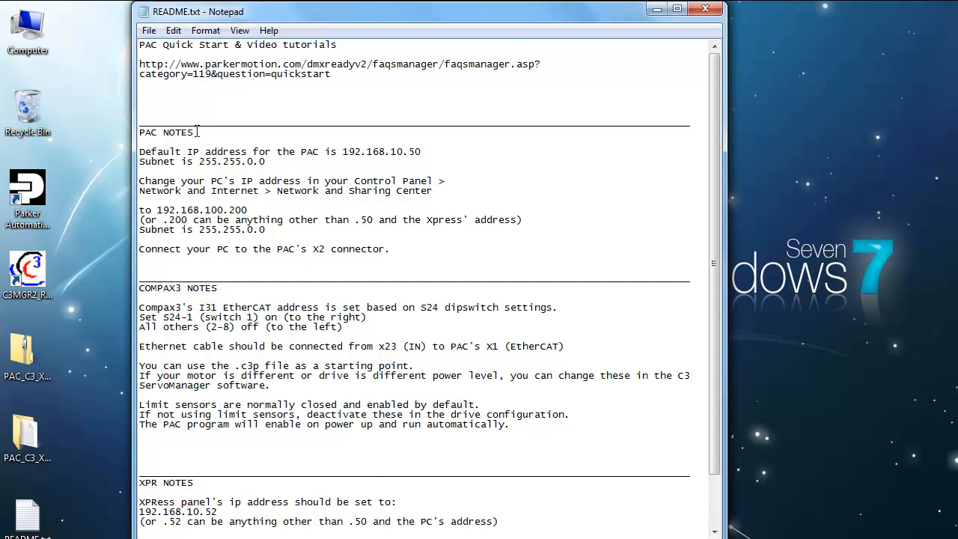
double_click(153, 131)
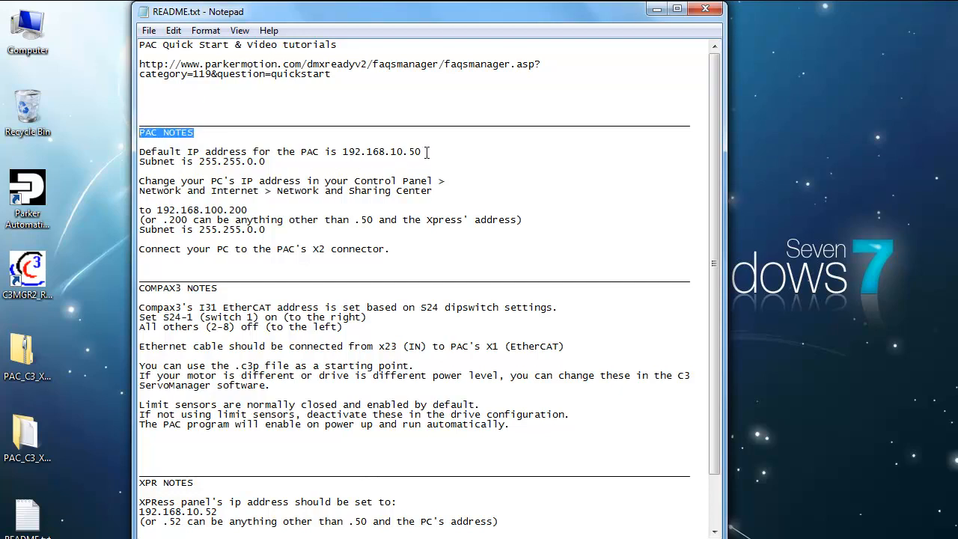
drag(342, 152, 422, 152)
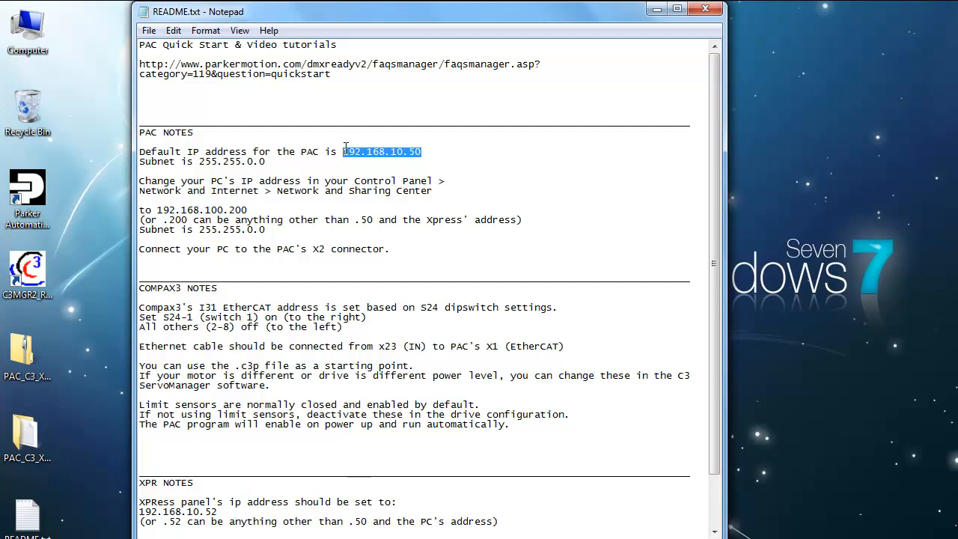
mouse_move(356, 167)
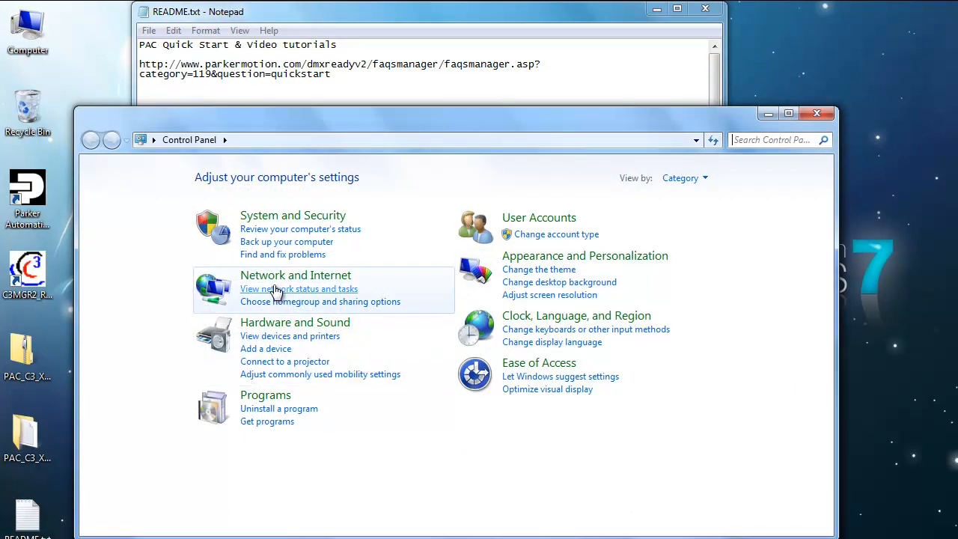
- Reach the Local Area Connection's properties through Network and Sharing Center
click(295, 276)
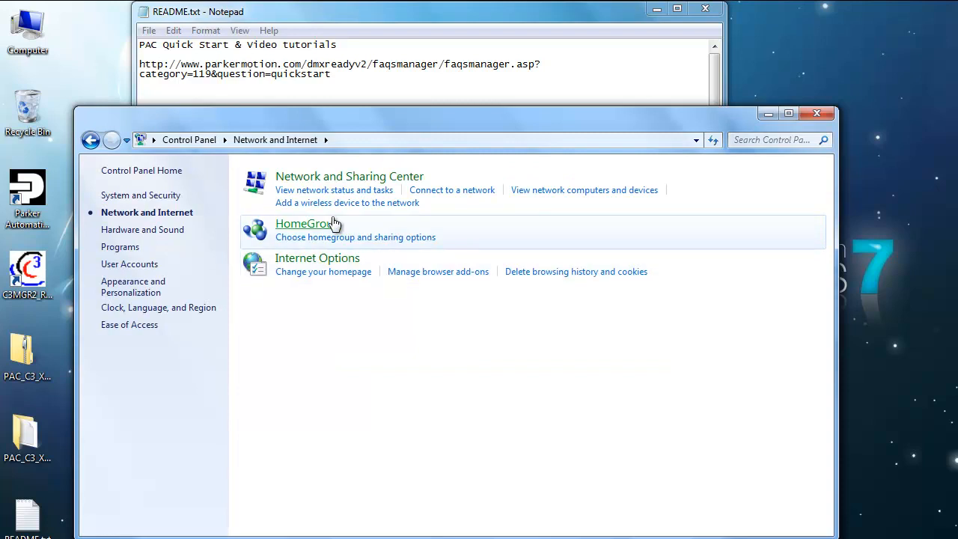
click(349, 176)
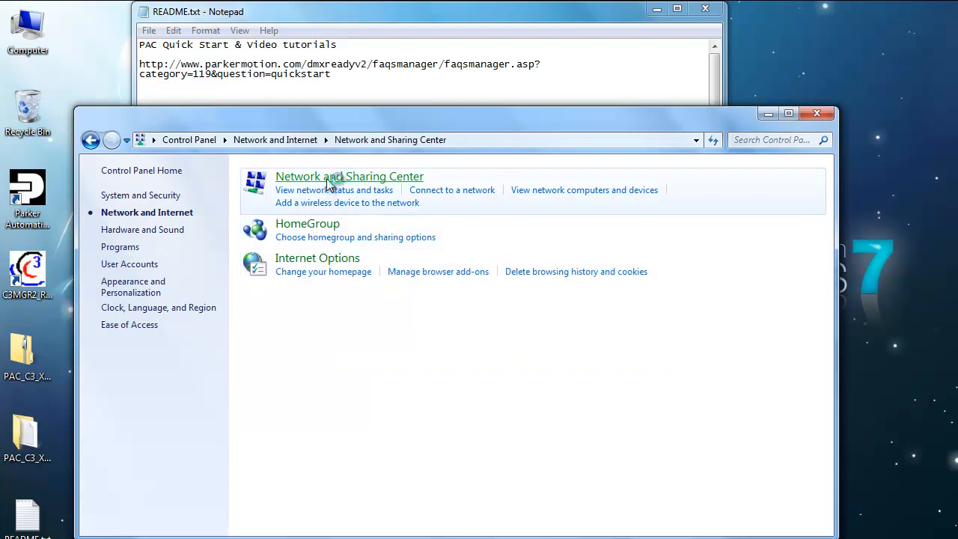
click(349, 176)
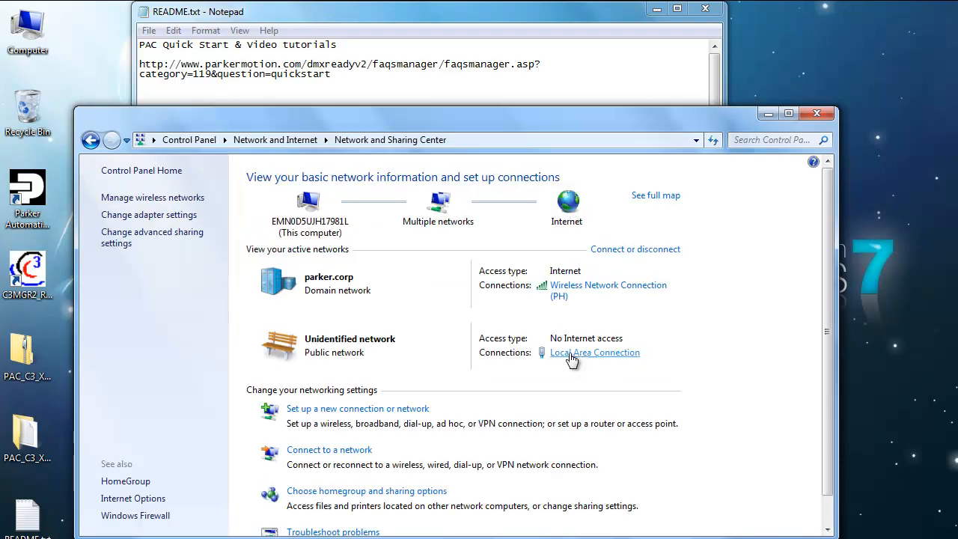
click(596, 354)
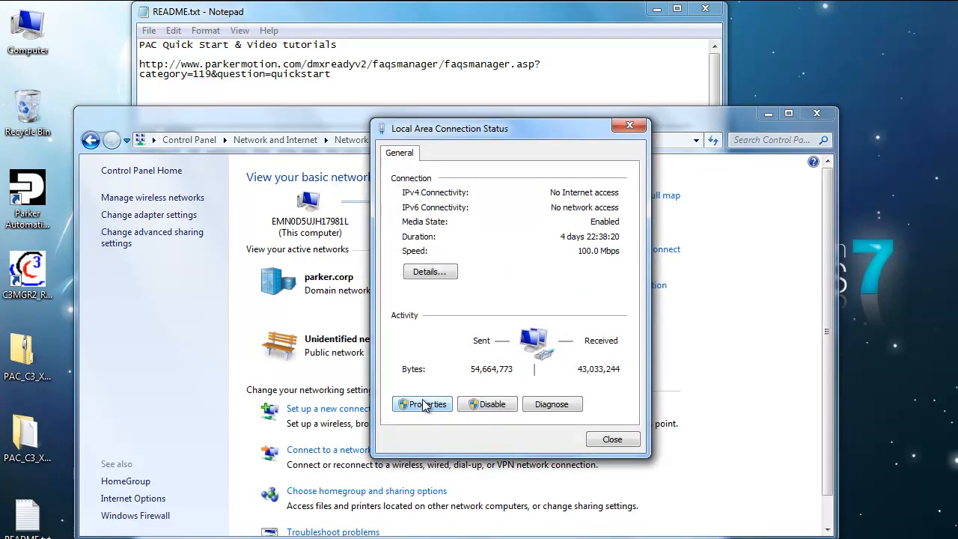
click(422, 404)
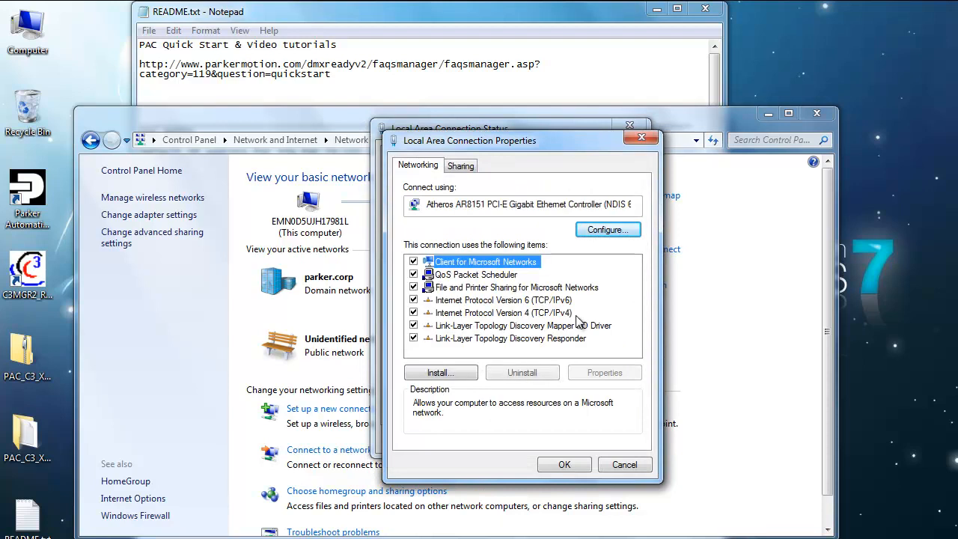
- Confirm the IPv4 fixed address 192.168.10.200 with subnet mask 255.255.0.0 and close the properties
click(497, 313)
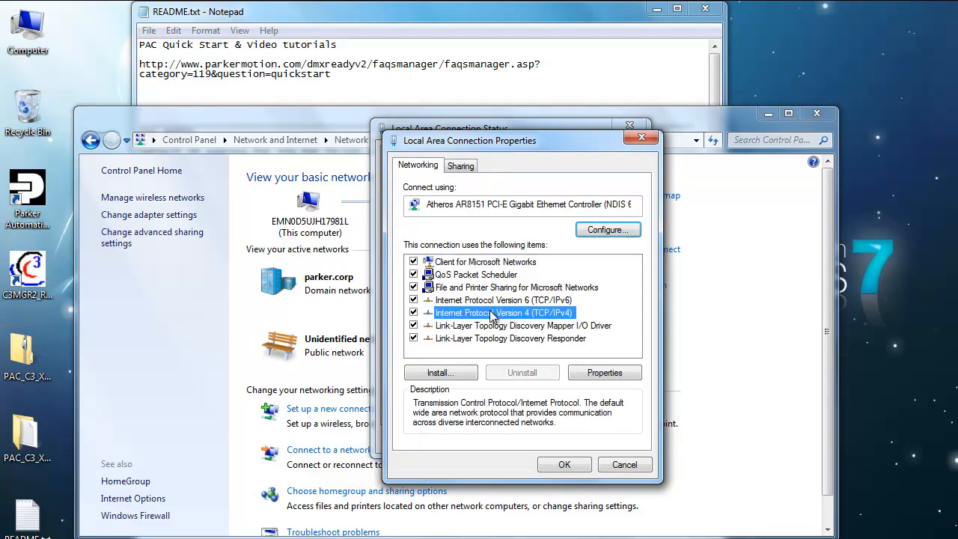
mouse_move(584, 335)
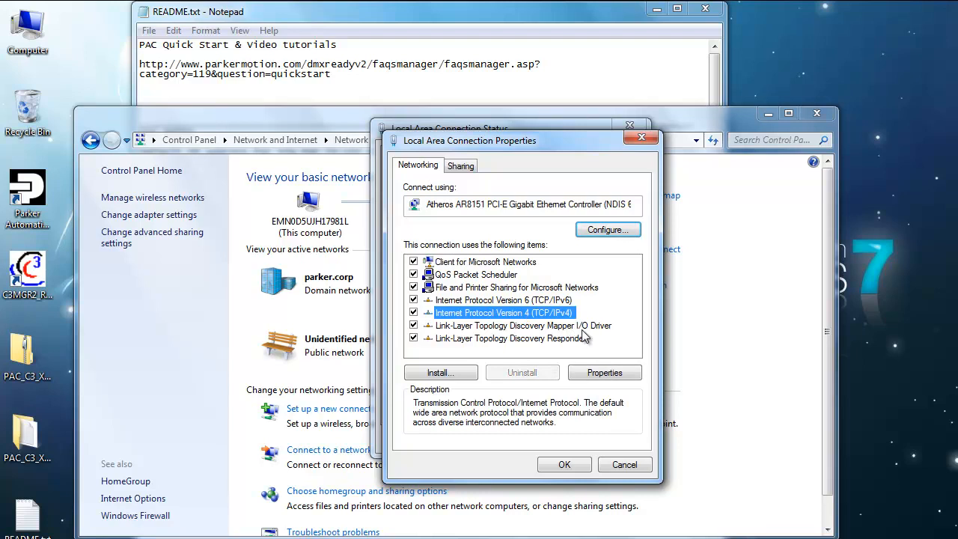
click(604, 371)
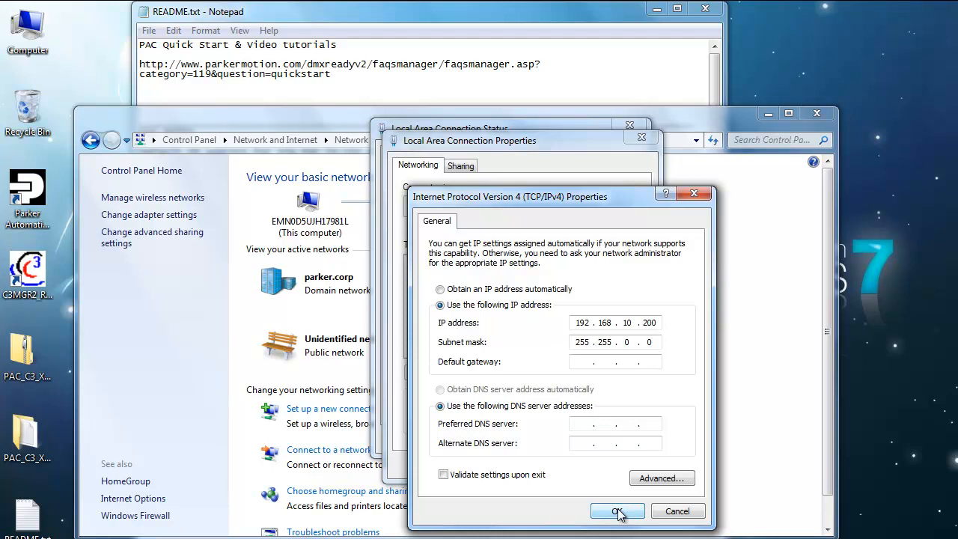
click(616, 510)
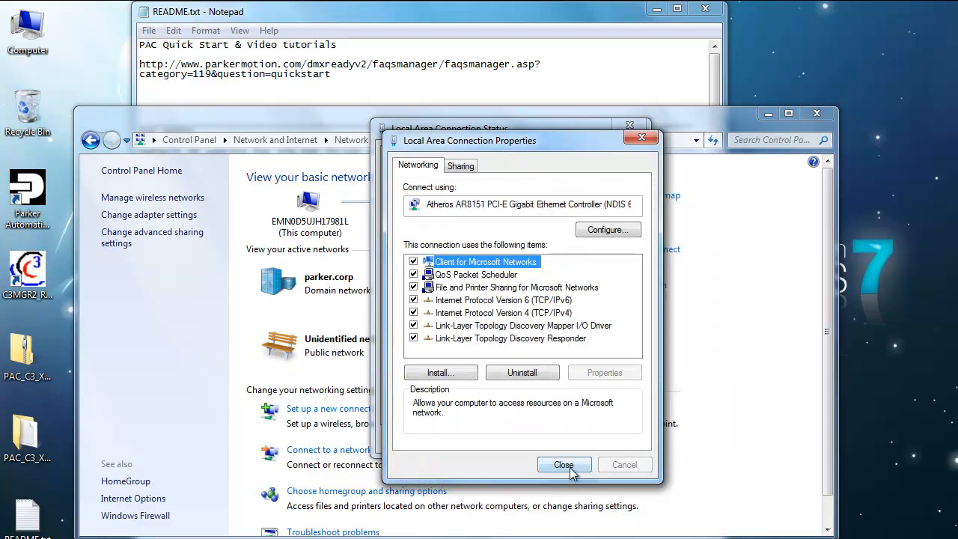
click(563, 463)
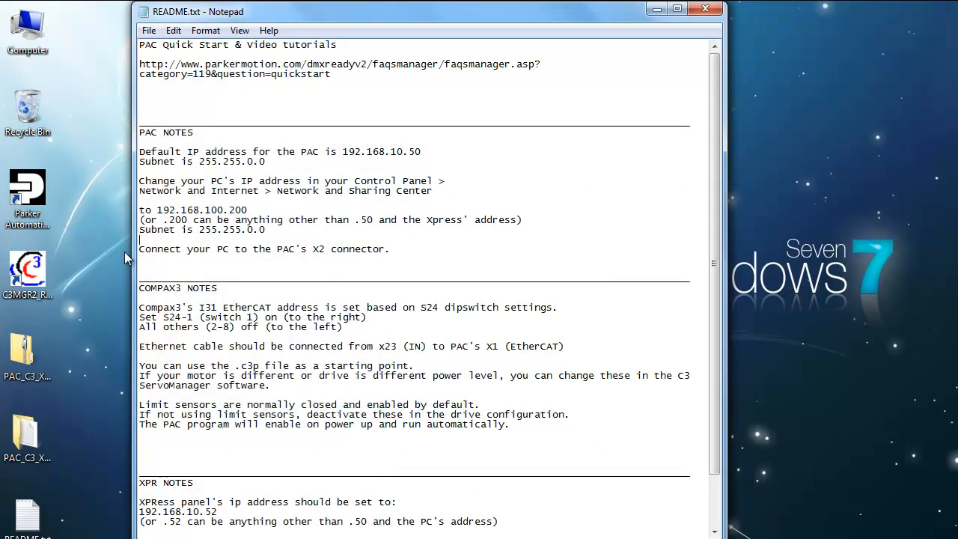
- Highlight the README line about connecting the PC to the PAC's X2 connector
drag(140, 230, 389, 248)
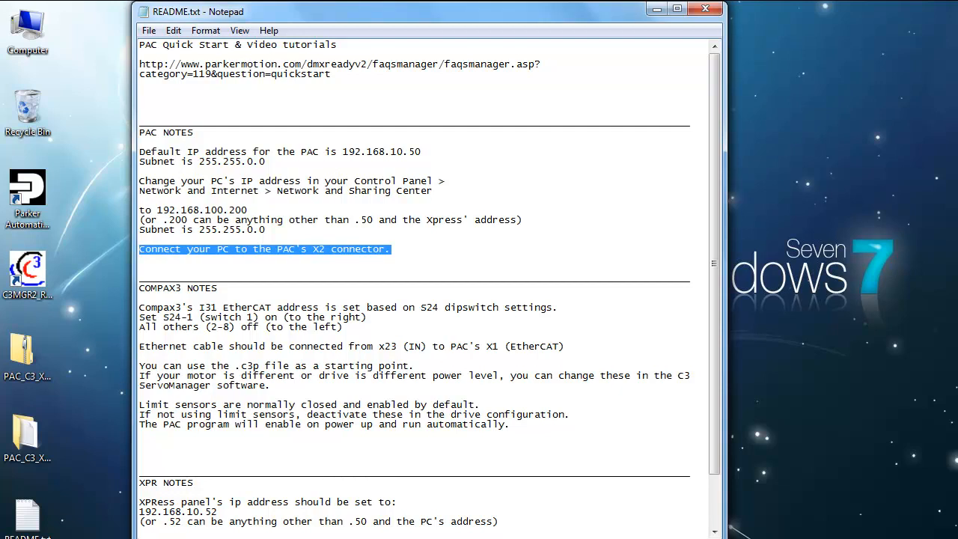
mouse_move(891, 464)
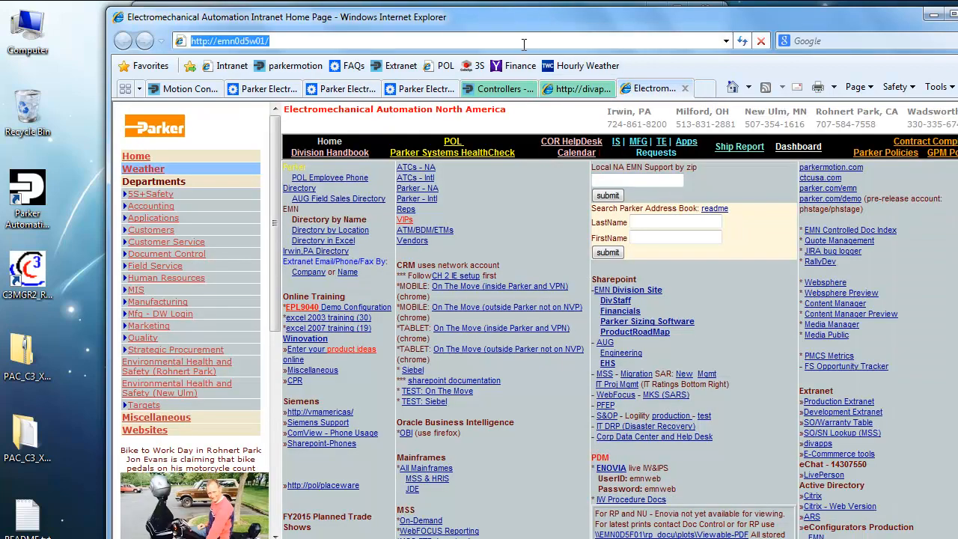
- Browse to the controller at 192.168.10.50 and show its Network Settings page
text(192.)
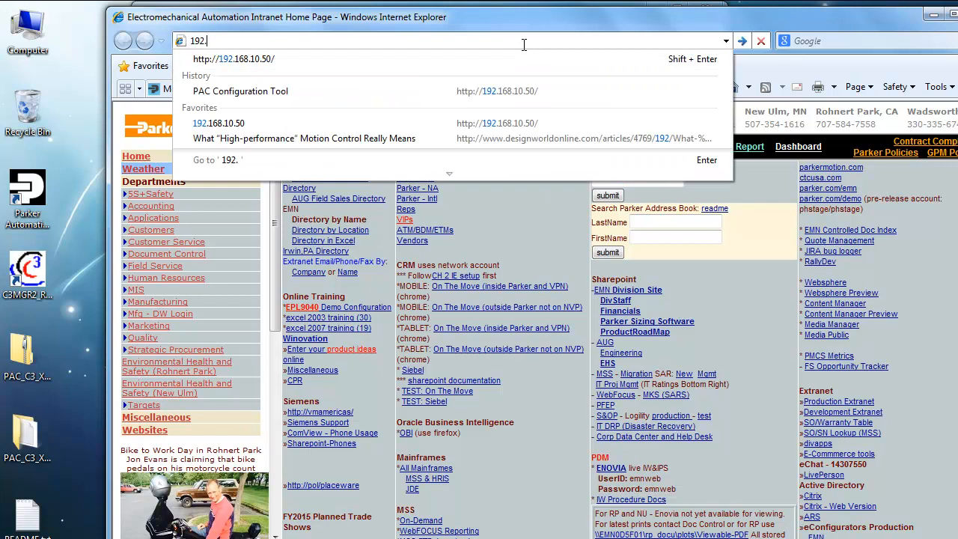
click(234, 58)
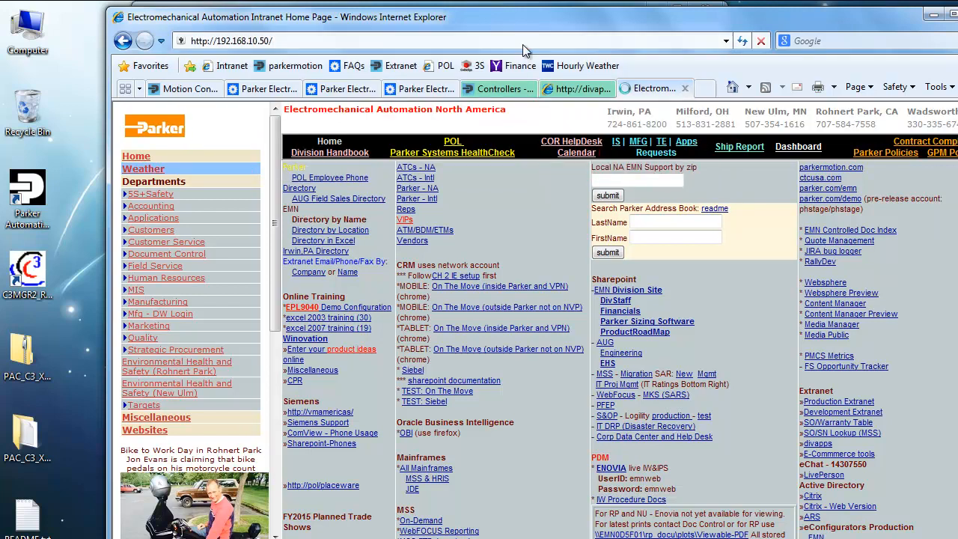
click(653, 88)
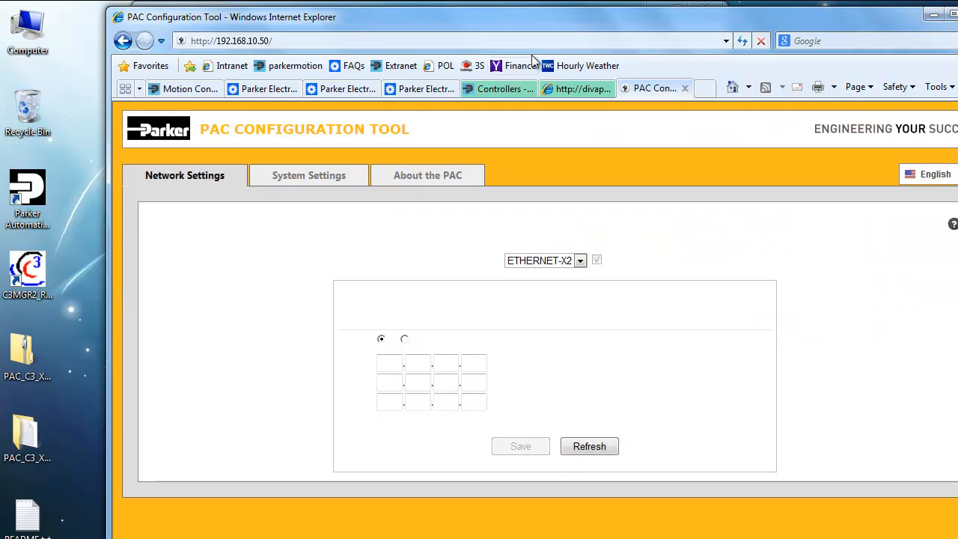
click(589, 446)
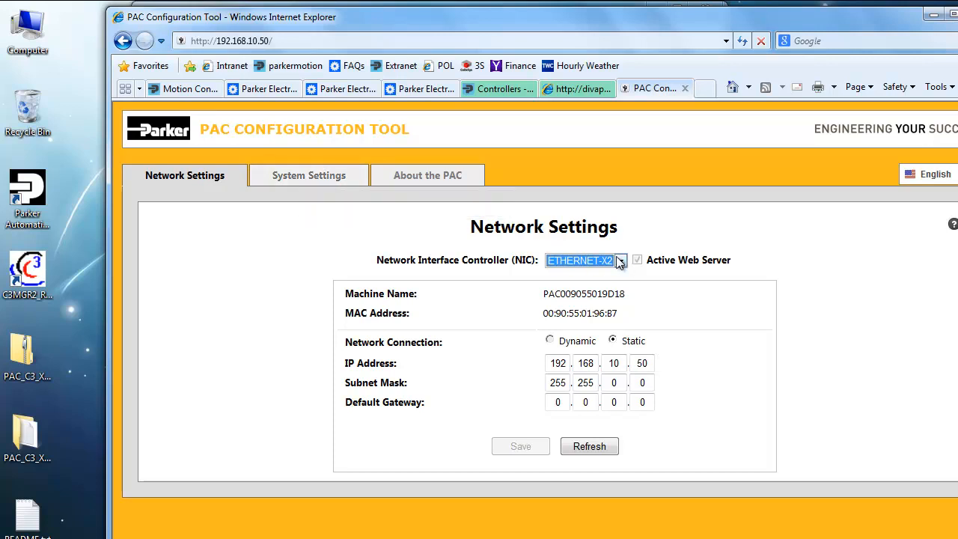
- Review the ETHERNET-X3 interface settings, then return to ETHERNET-X2
click(623, 261)
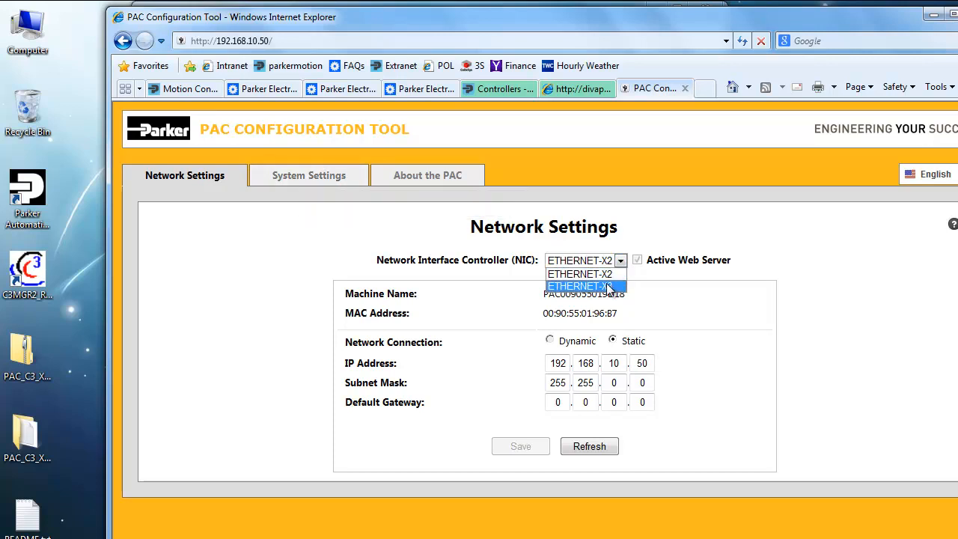
click(583, 286)
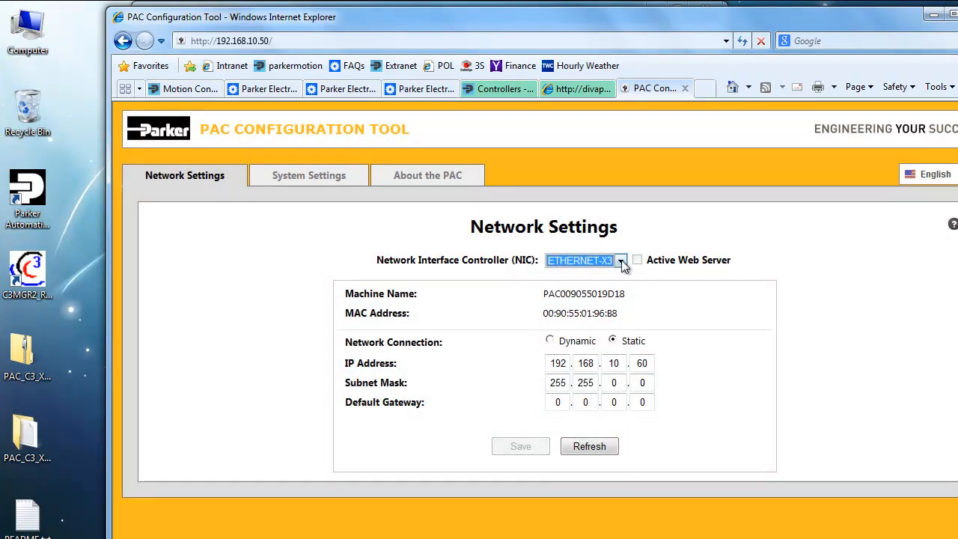
click(621, 261)
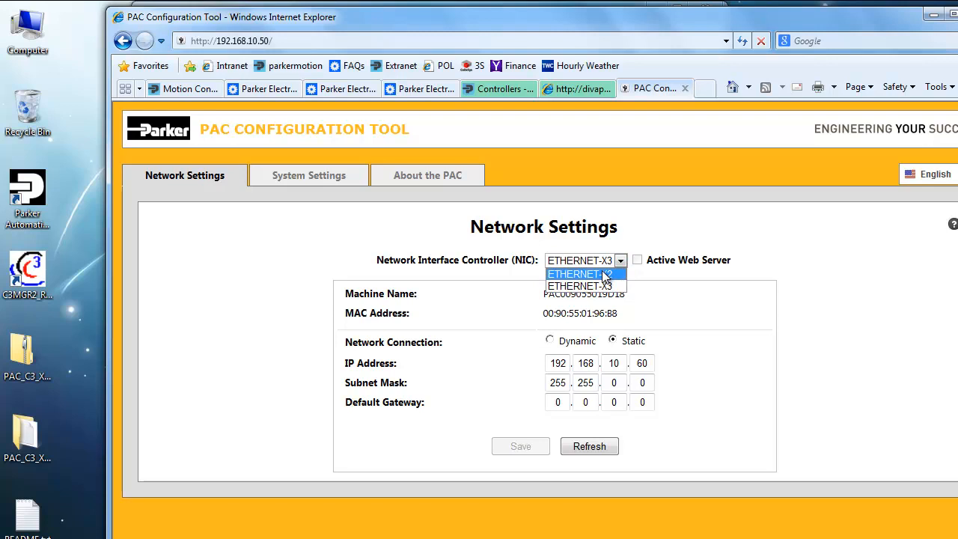
click(582, 272)
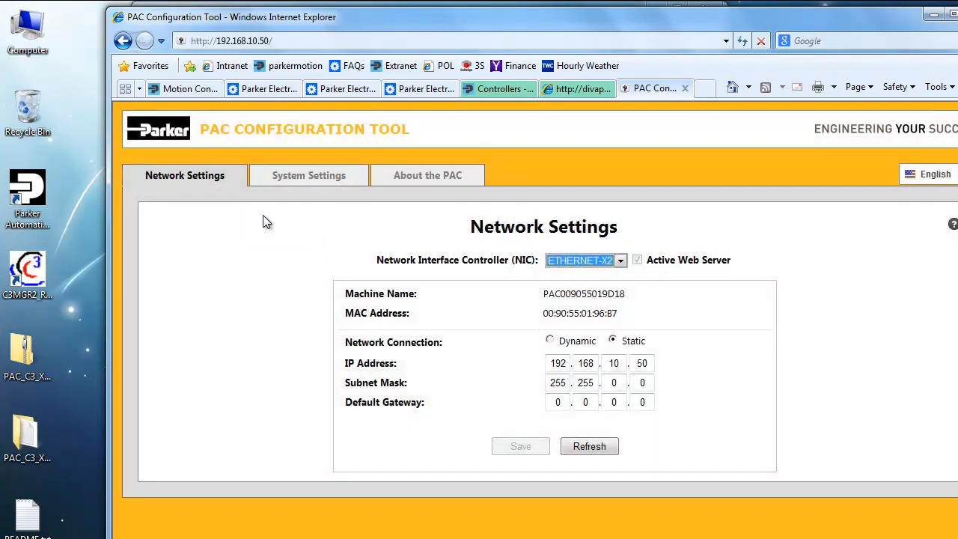
- View System Settings and the About the PAC page showing model PAC320-CWP21-3A, firmware 1.0.0.216
click(308, 176)
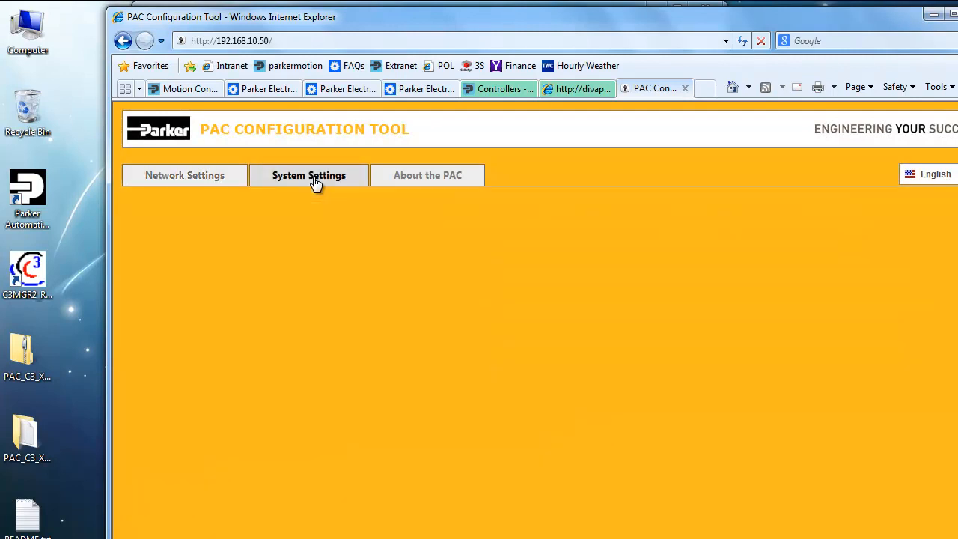
click(309, 175)
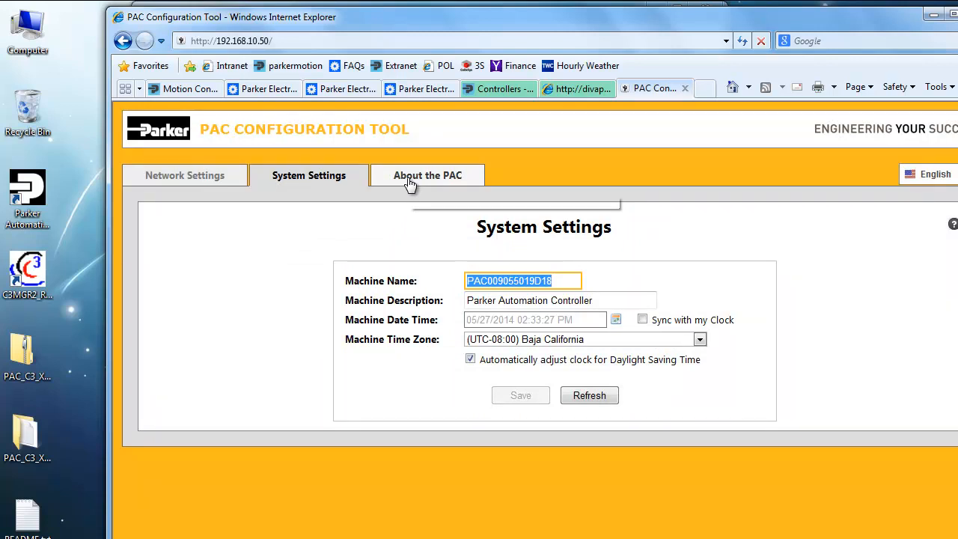
click(425, 175)
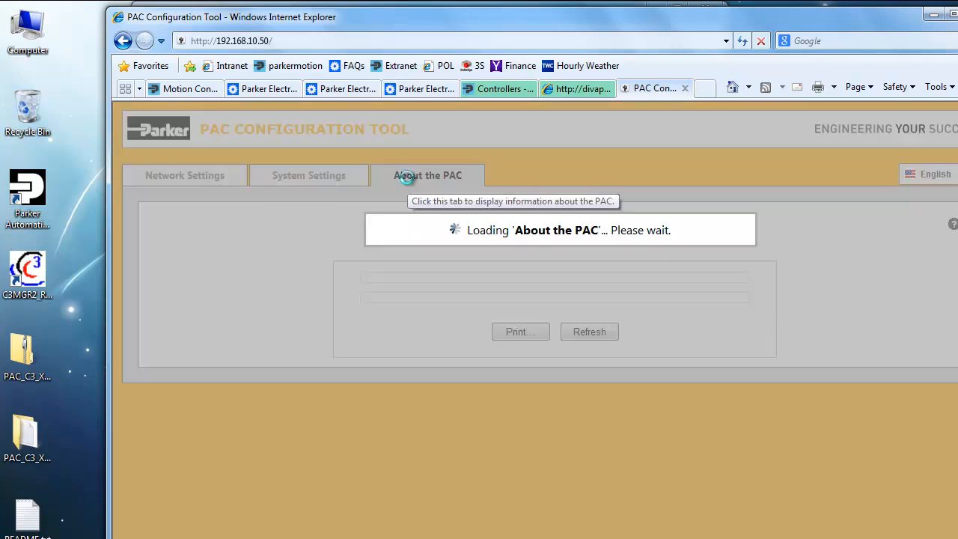
click(428, 176)
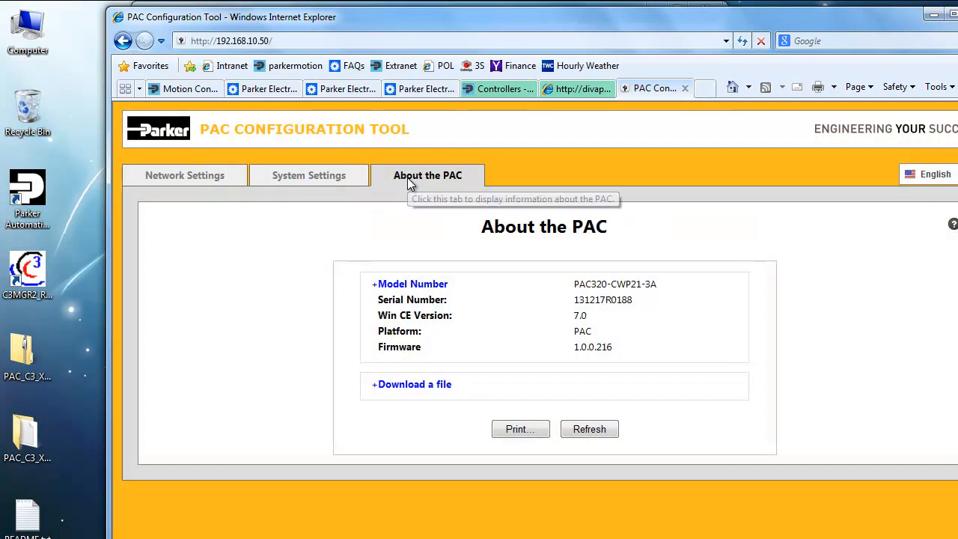
mouse_move(619, 292)
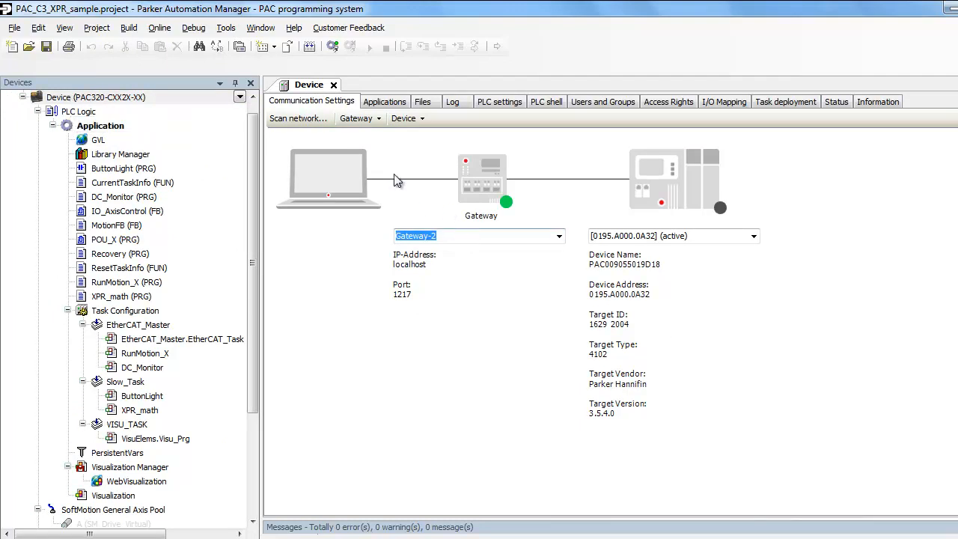
- Scan the network and set the found PAC controller under Gateway-2 as the communication target
click(297, 116)
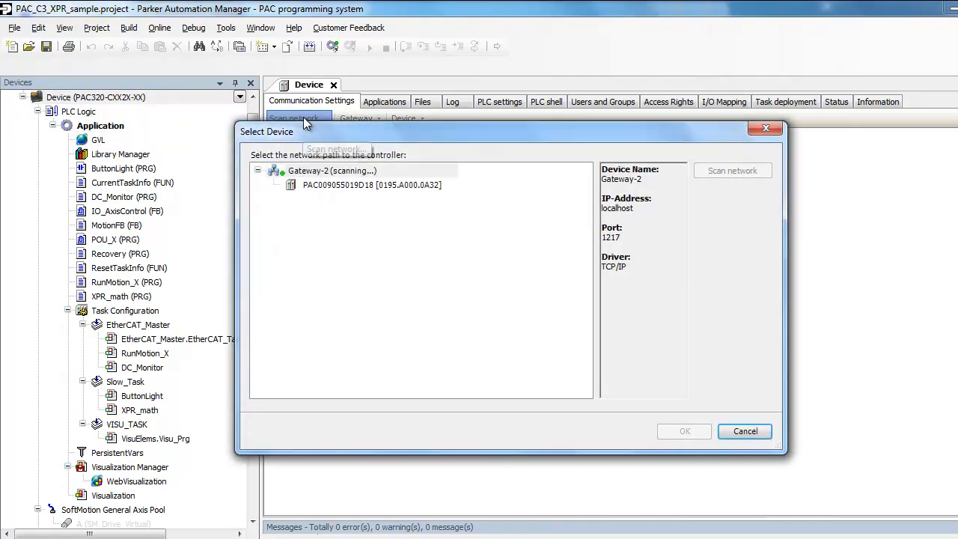
click(332, 171)
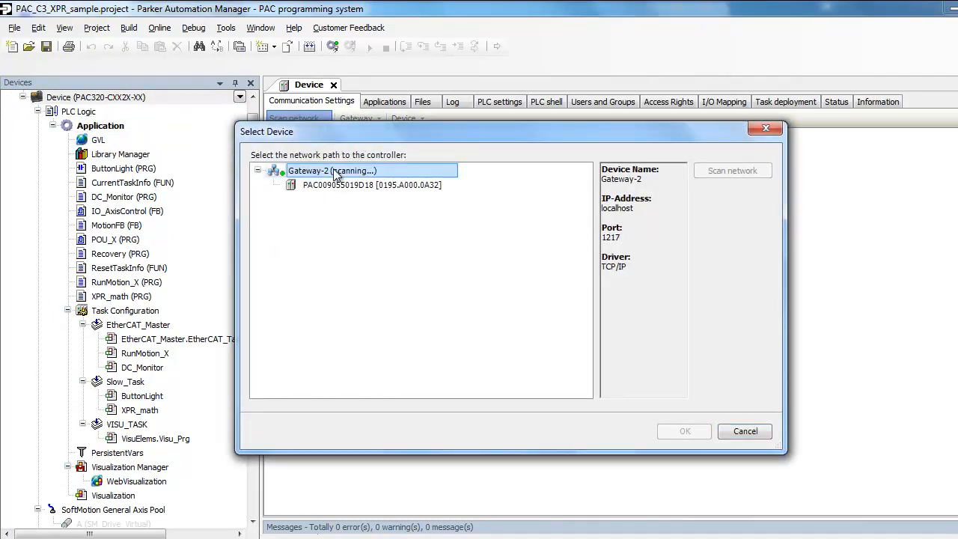
click(350, 186)
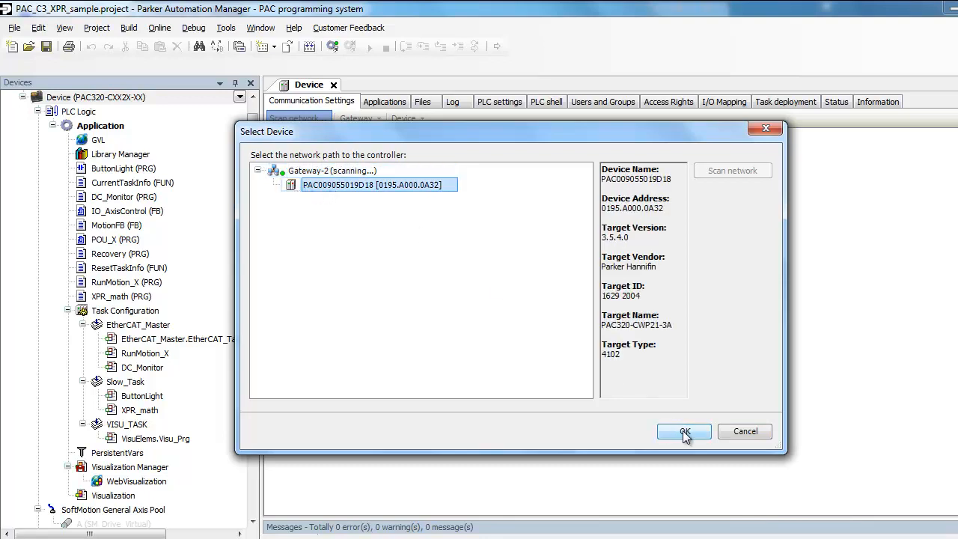
click(683, 431)
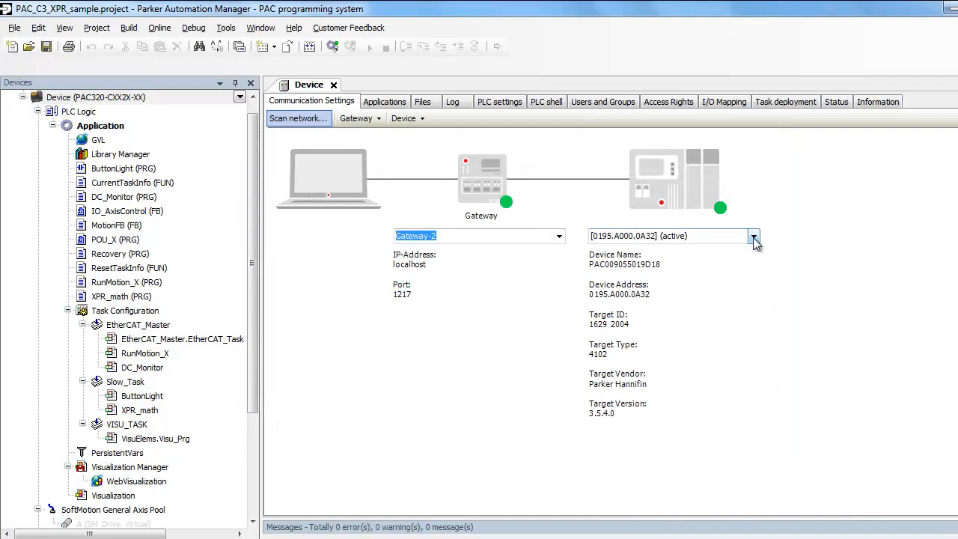
mouse_move(730, 210)
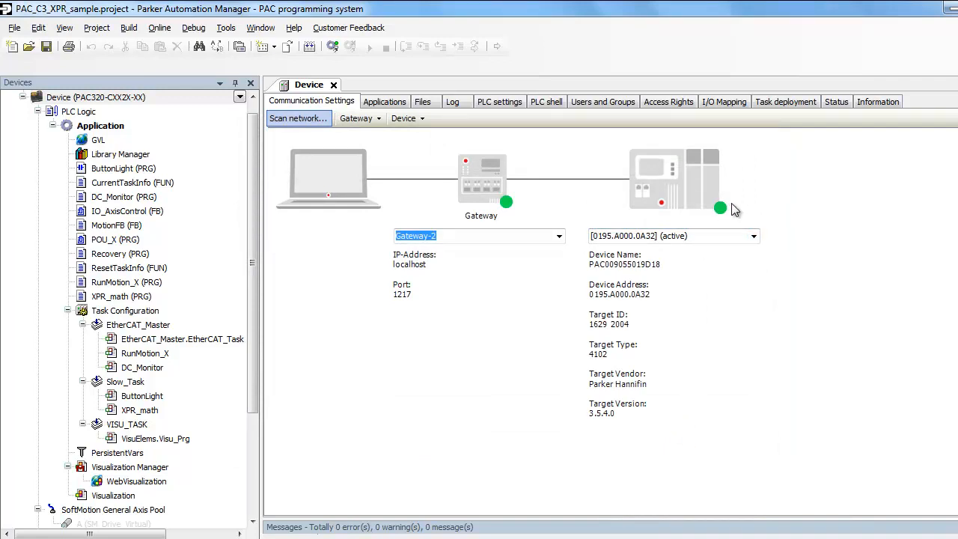
mouse_move(311, 224)
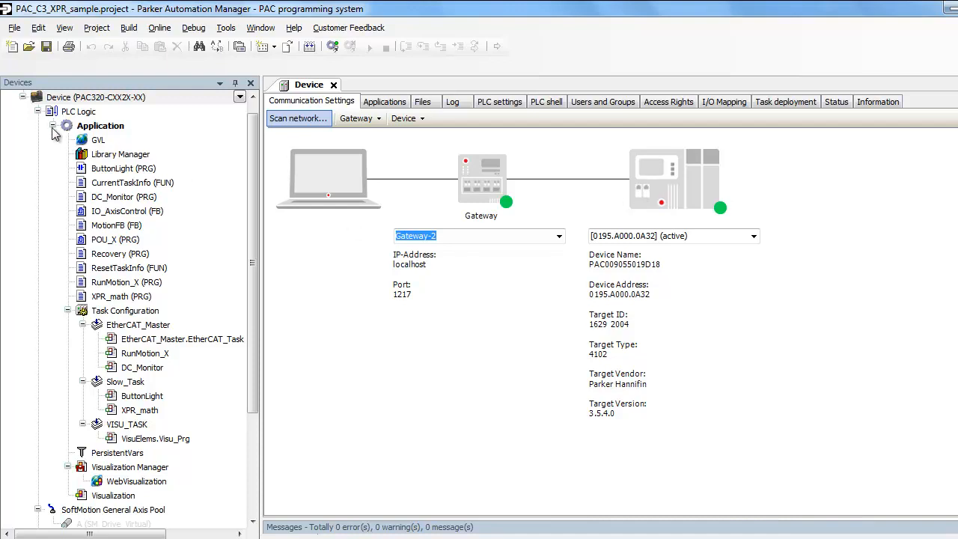
mouse_move(54, 131)
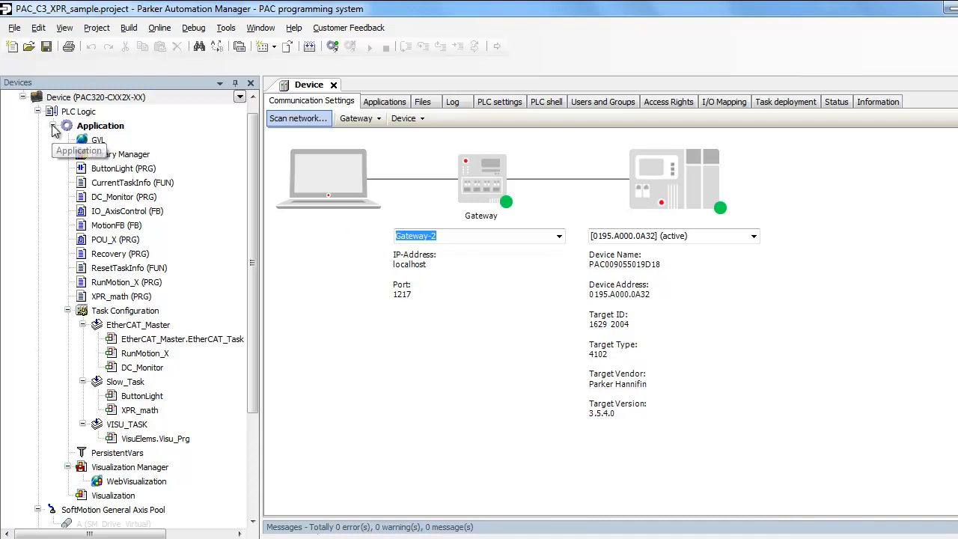